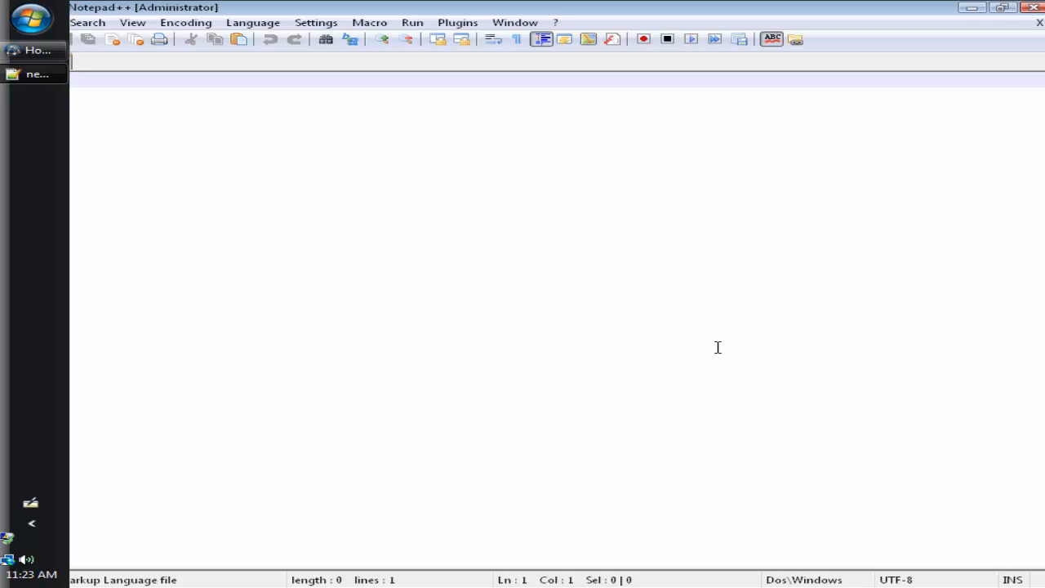
mouse_move(129, 97)
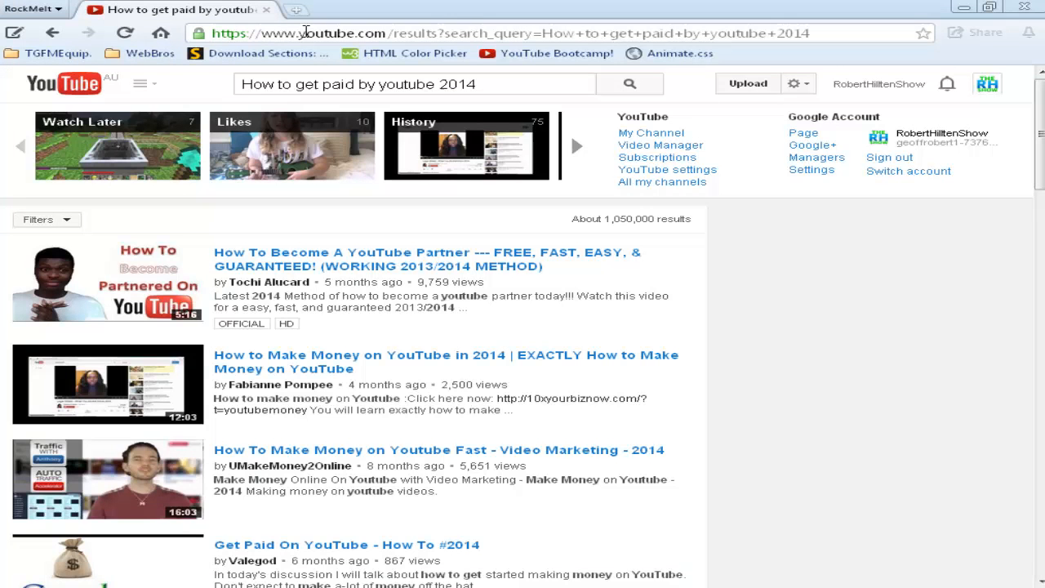
Search Google for 'xampp' from the RockMelt omnibox.
text(xa)
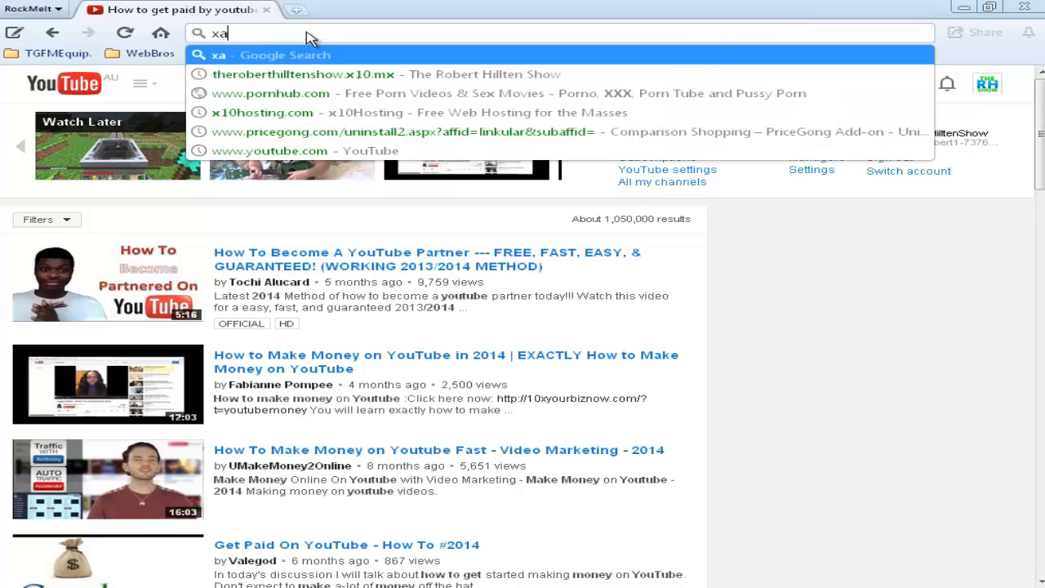
text(m)
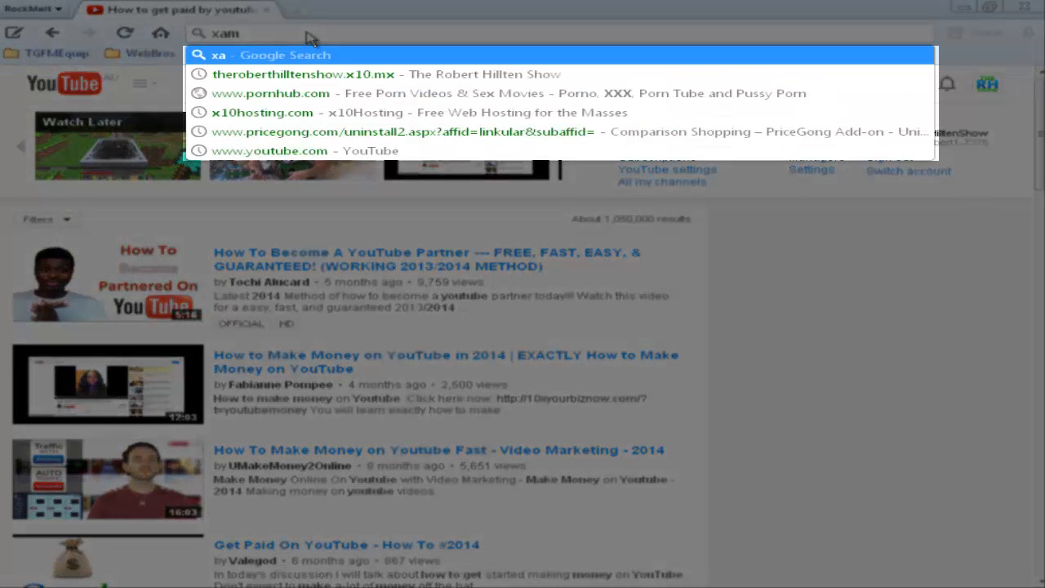
text(mpp)
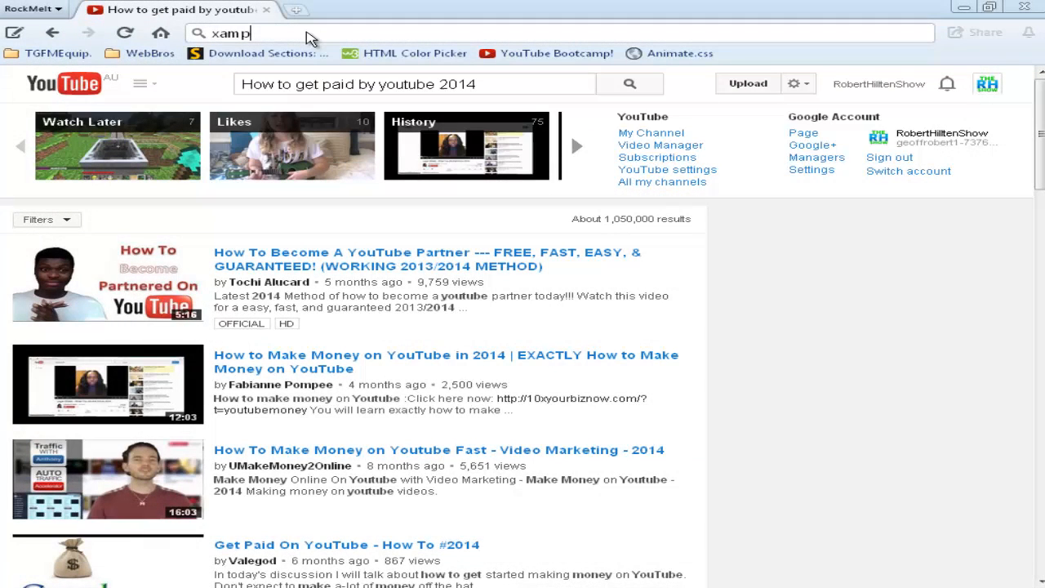
key(Return)
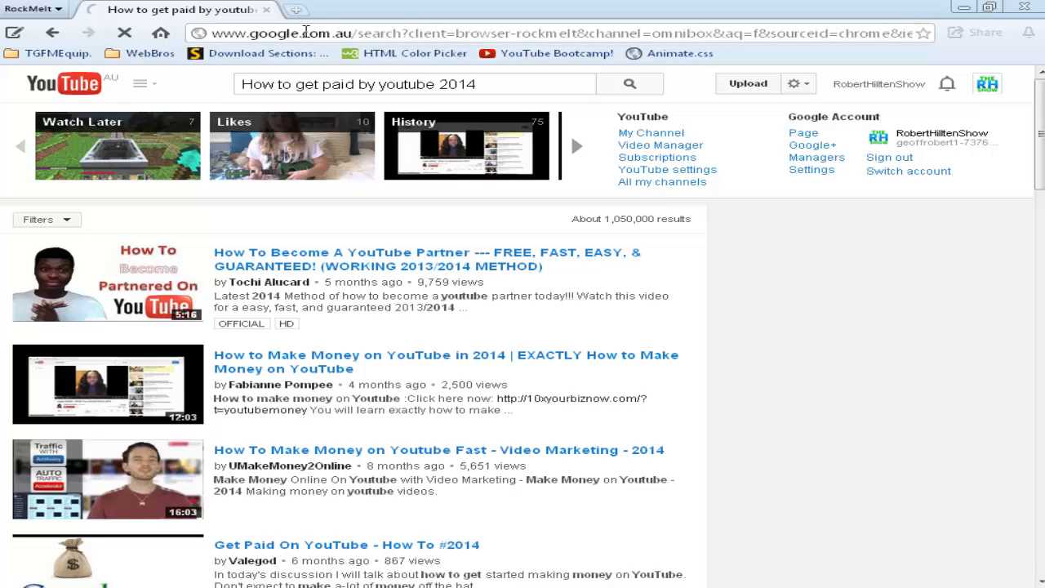
mouse_move(469, 333)
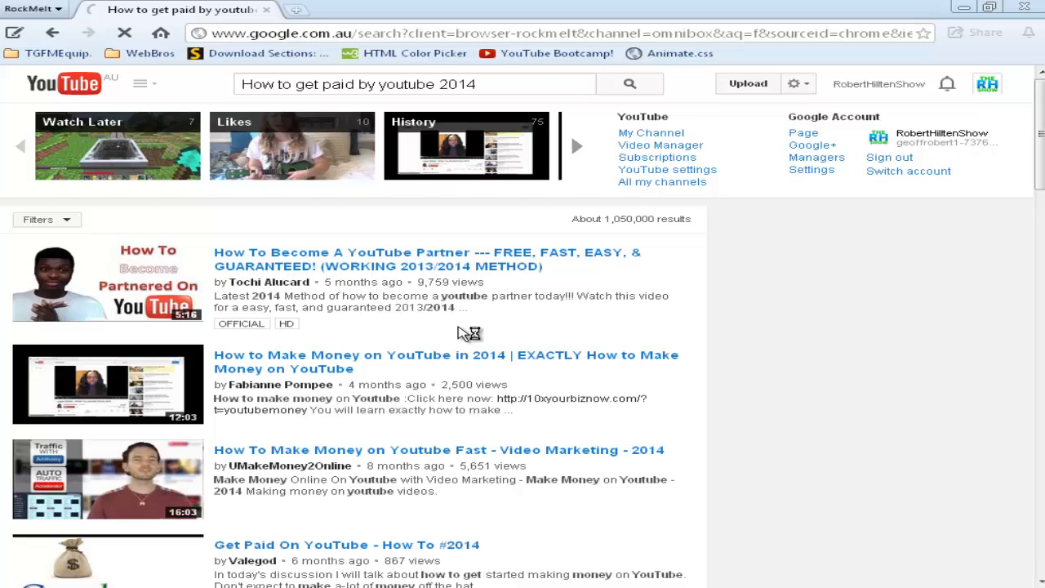
mouse_move(730, 359)
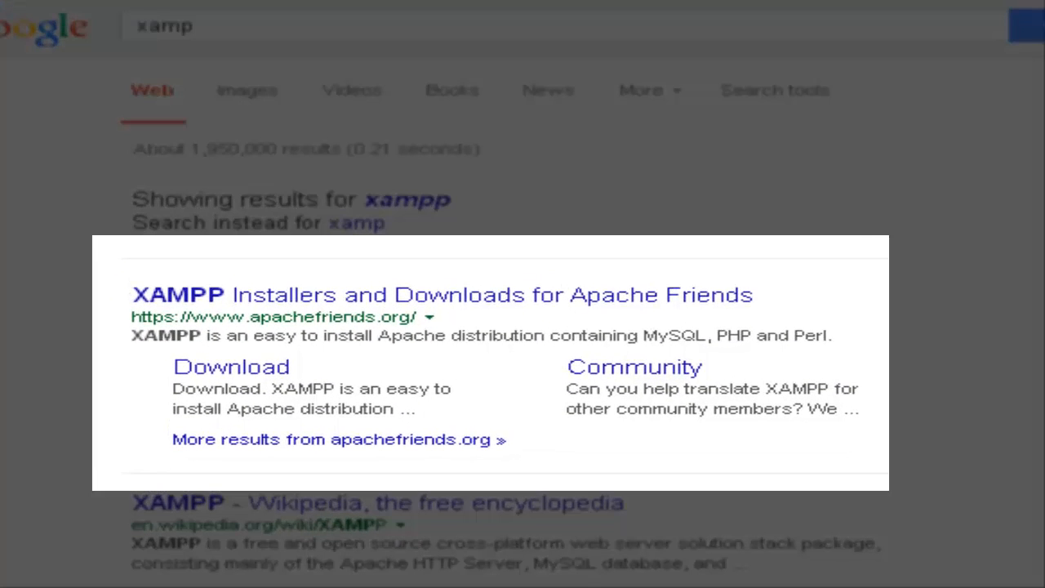
mouse_move(506, 242)
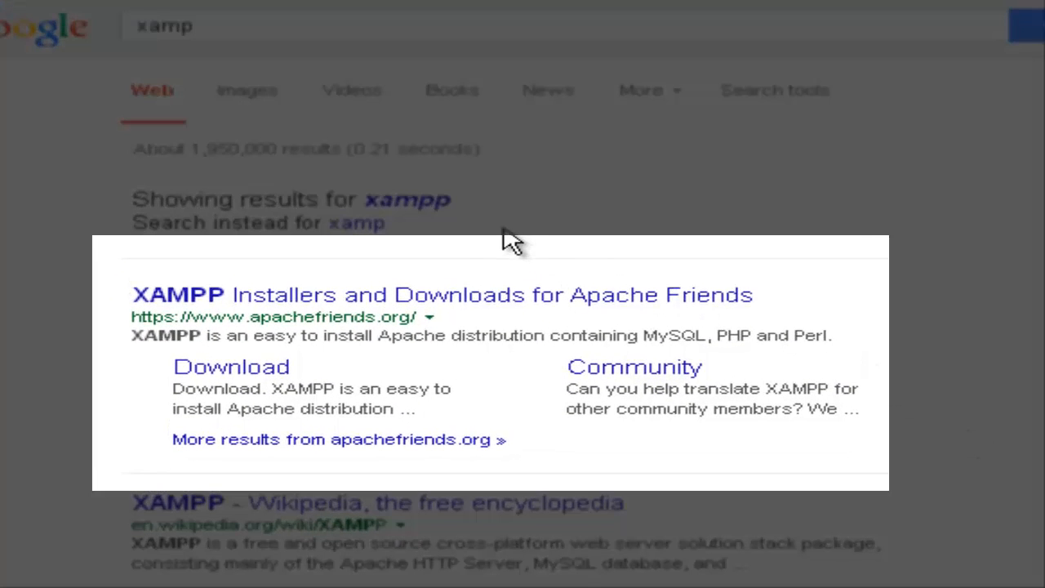
mouse_move(412, 245)
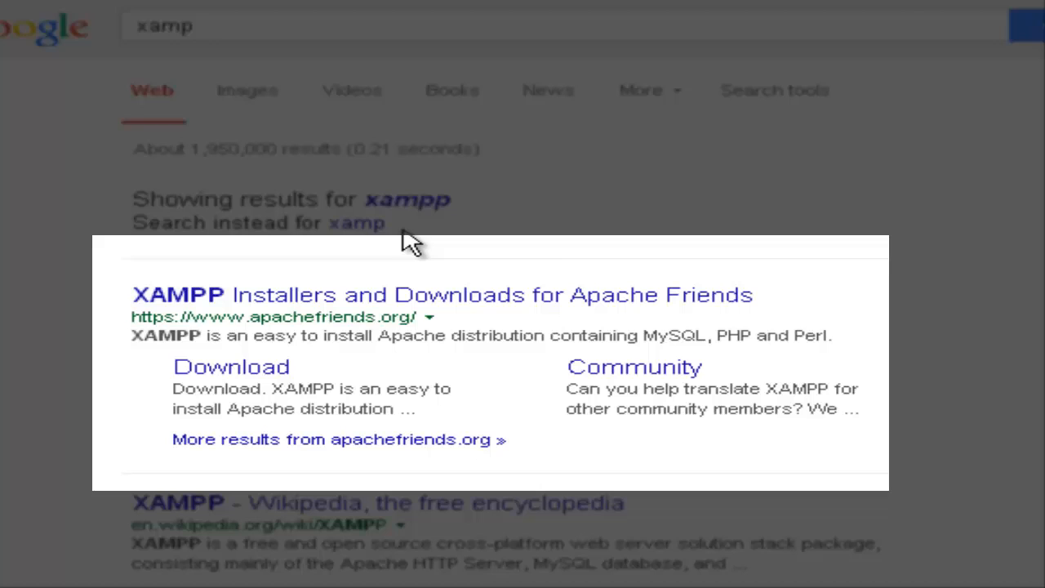
mouse_move(408, 257)
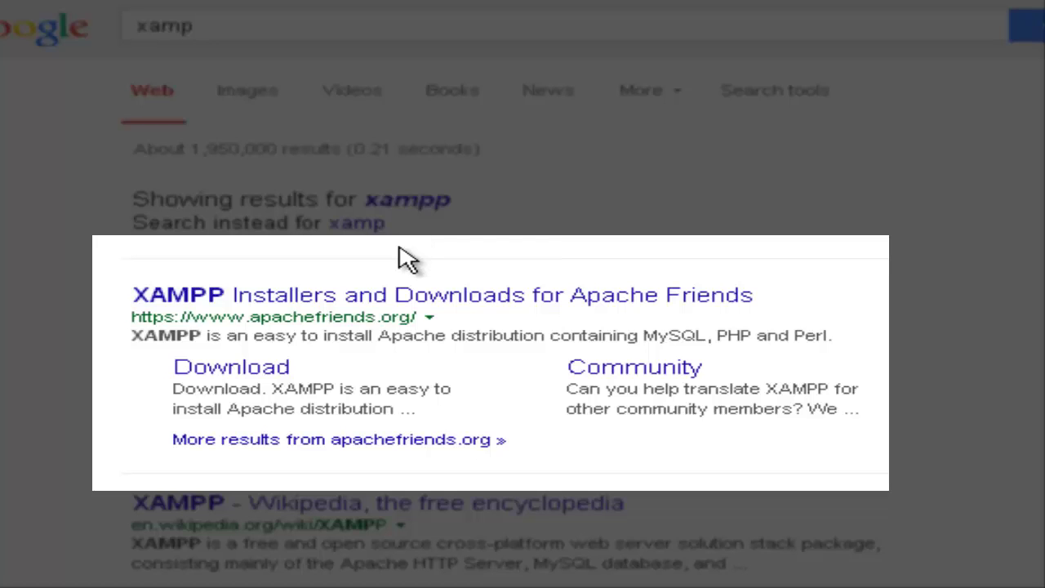
mouse_move(408, 264)
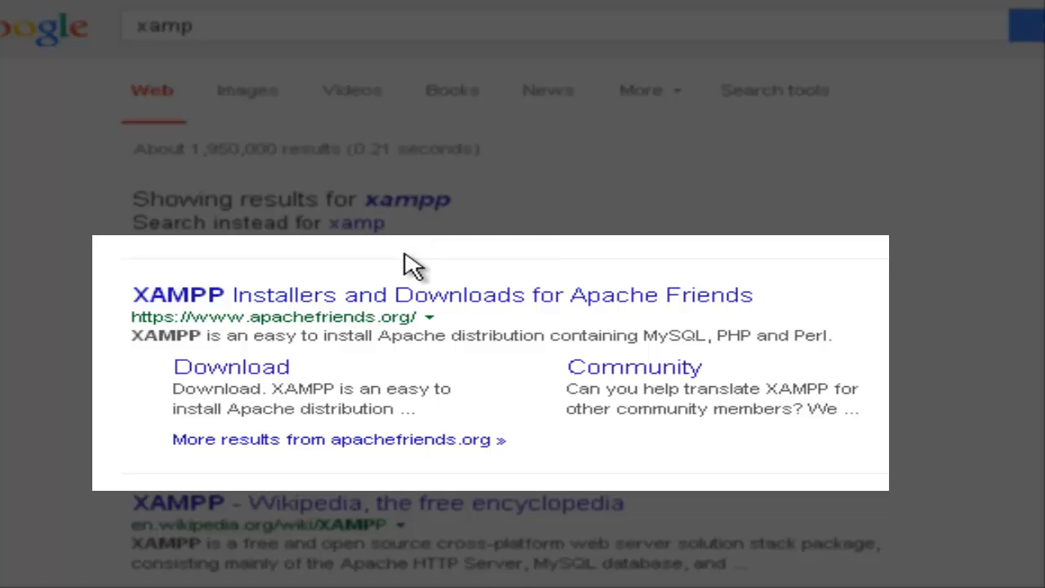
mouse_move(503, 360)
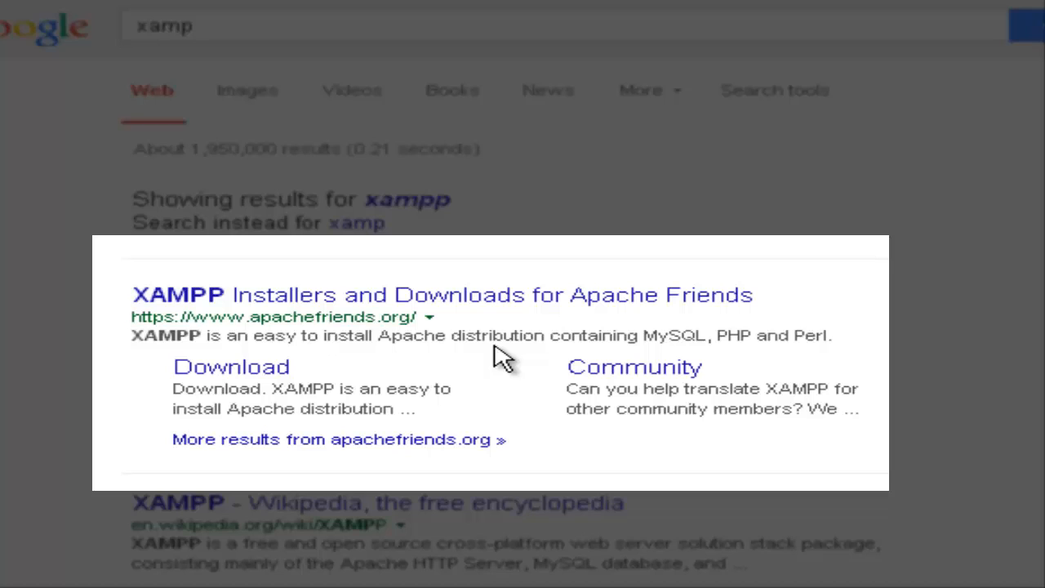
mouse_move(482, 339)
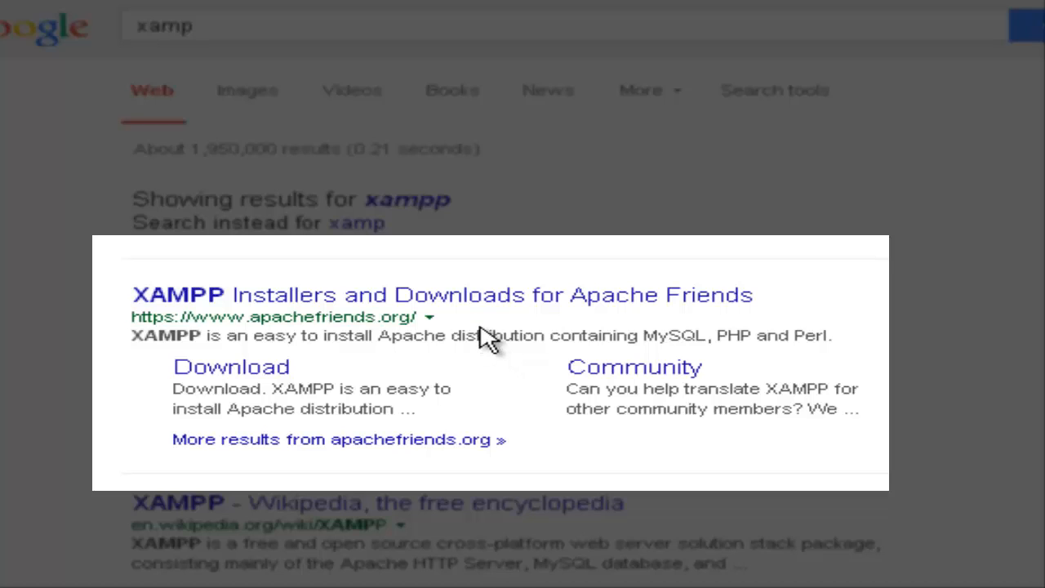
mouse_move(335, 314)
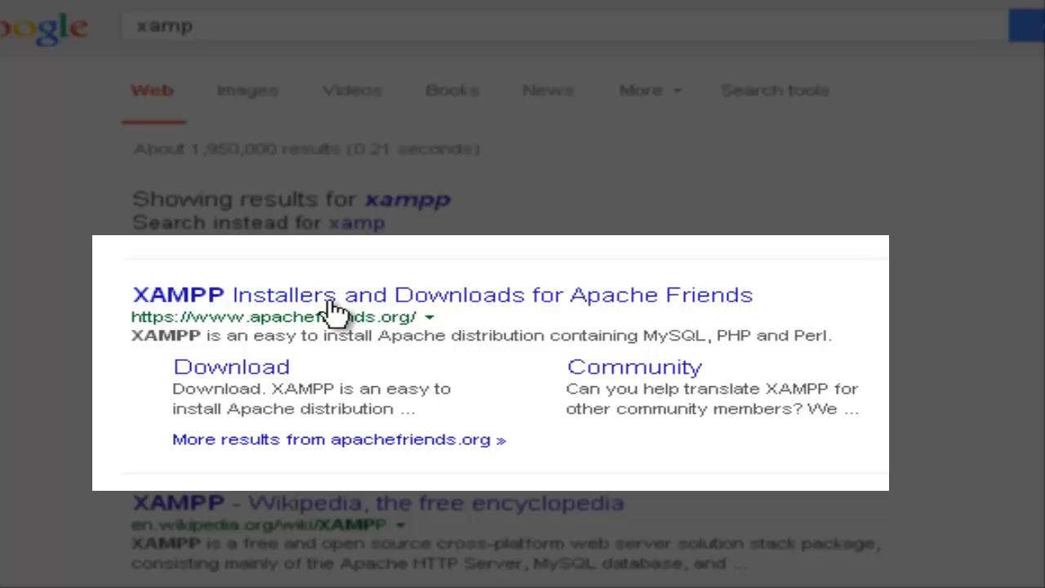
mouse_move(388, 335)
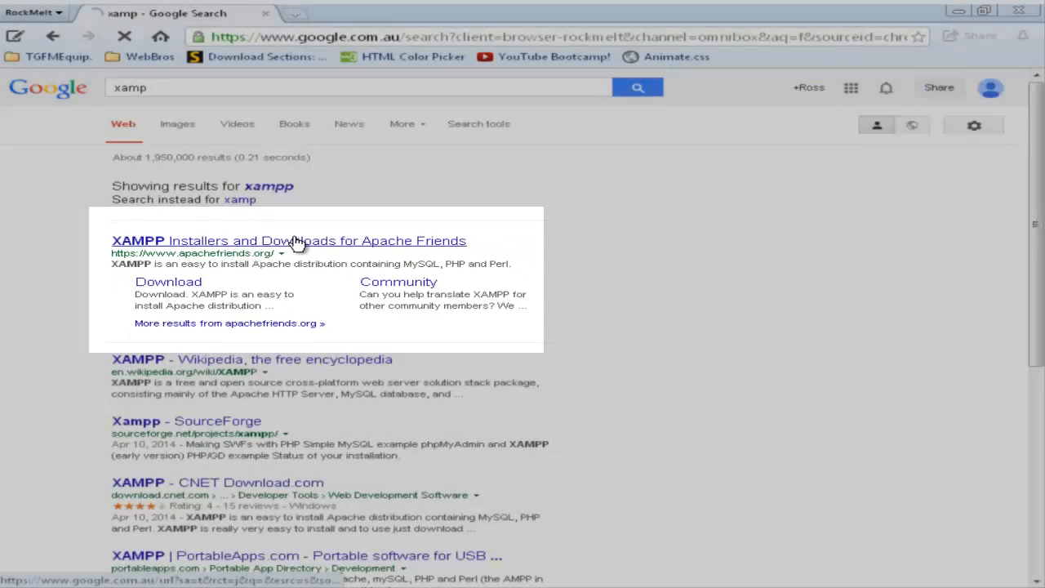
Follow the 'XAMPP Installers and Downloads for Apache Friends' result to apachefriends.org.
click(288, 240)
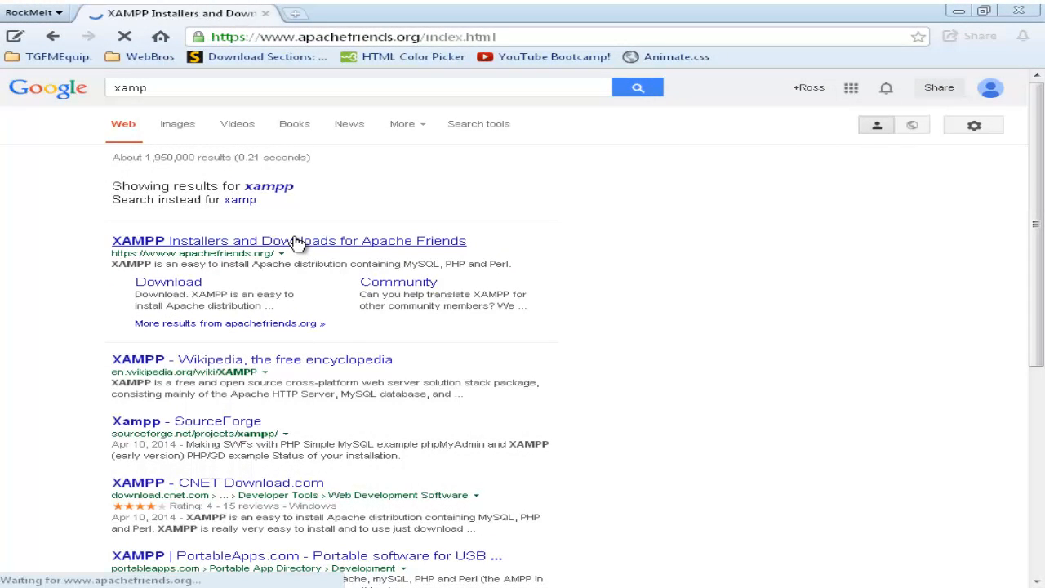
click(288, 240)
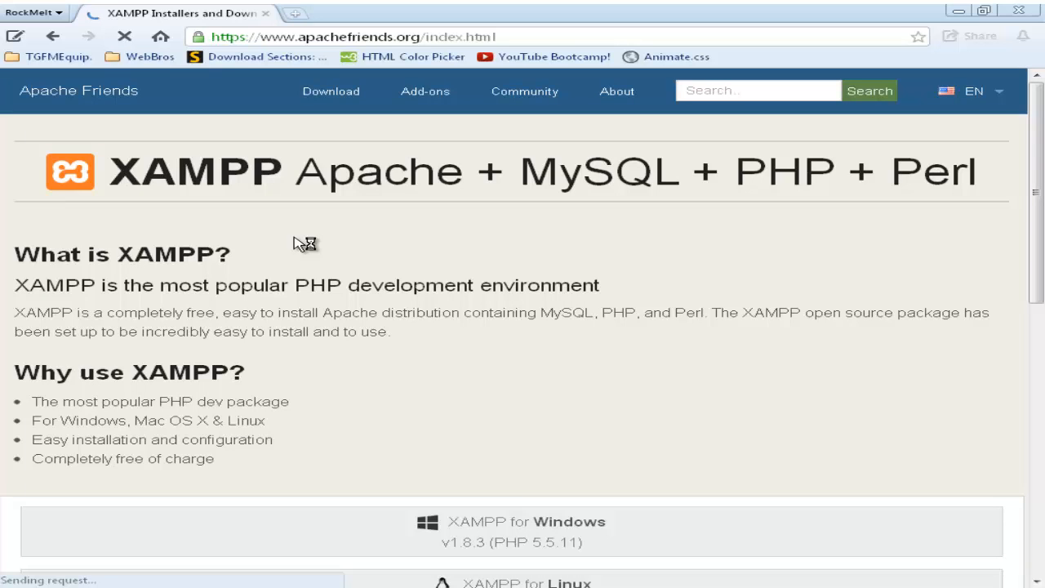
mouse_move(712, 377)
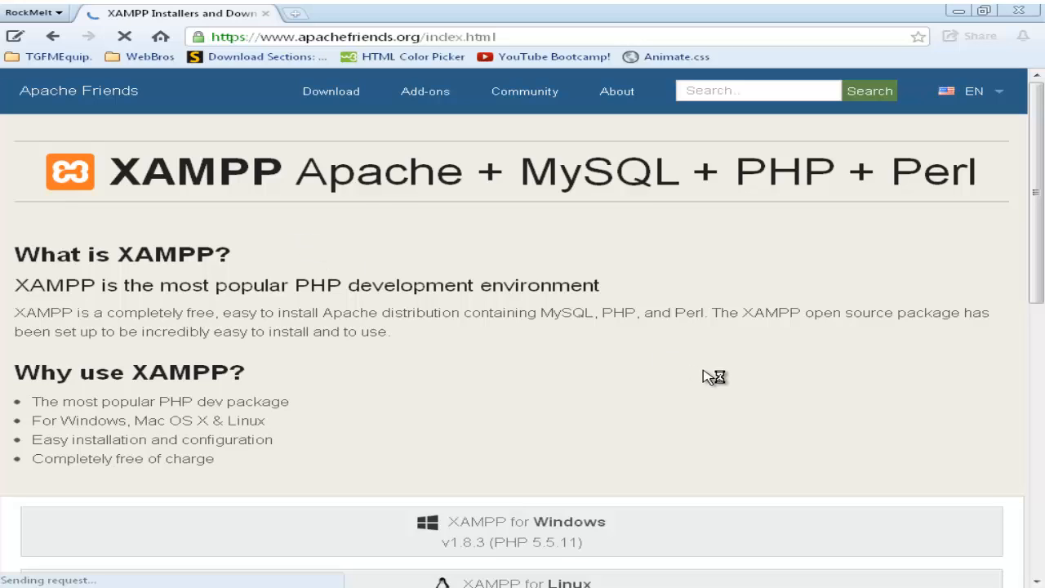
mouse_move(772, 390)
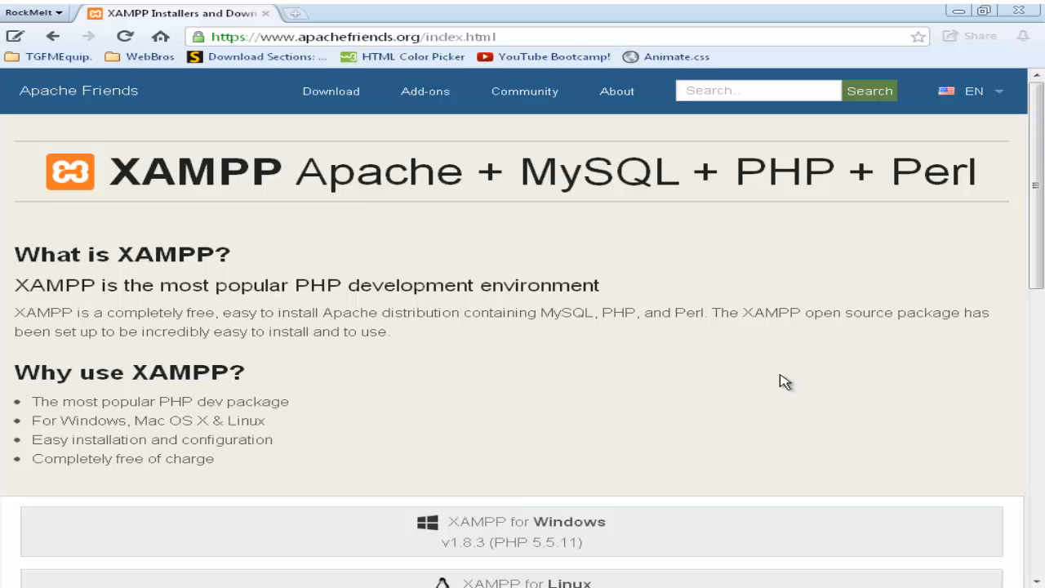
Scroll to the XAMPP v1.8.3 downloads for Windows, Linux and Apple.
scroll(down, 3)
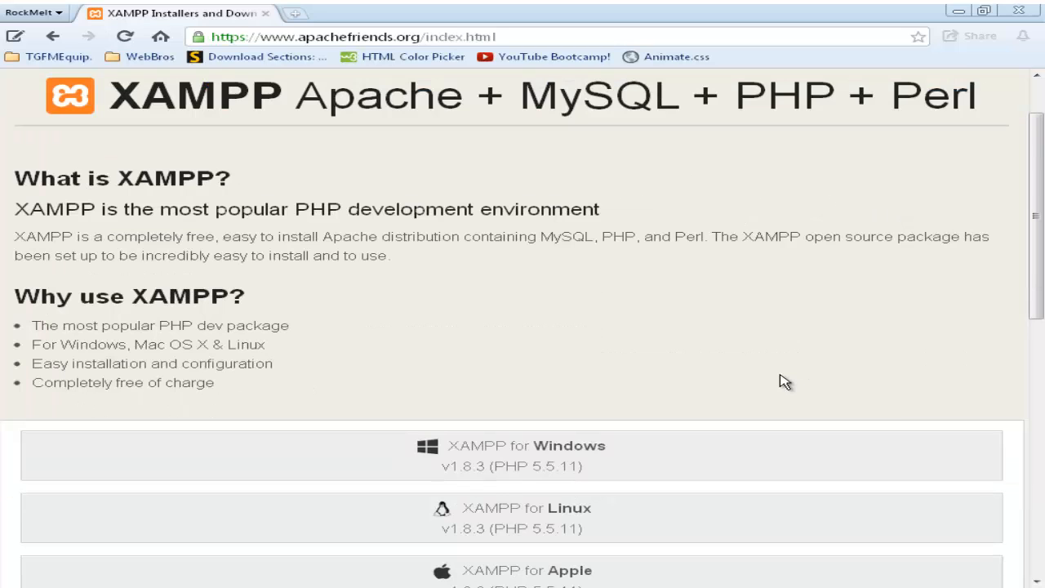
scroll(down, 3)
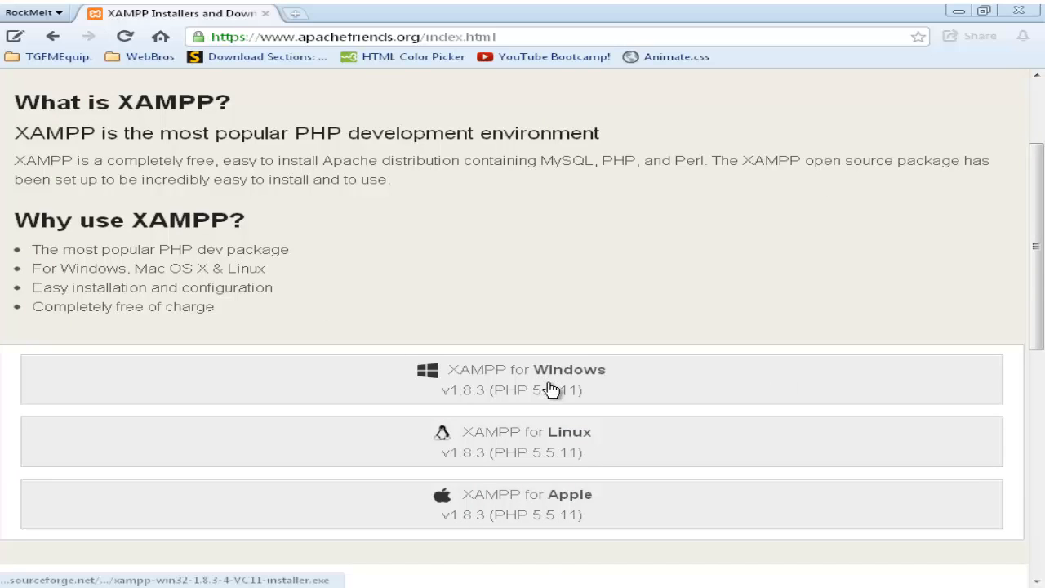
mouse_move(567, 478)
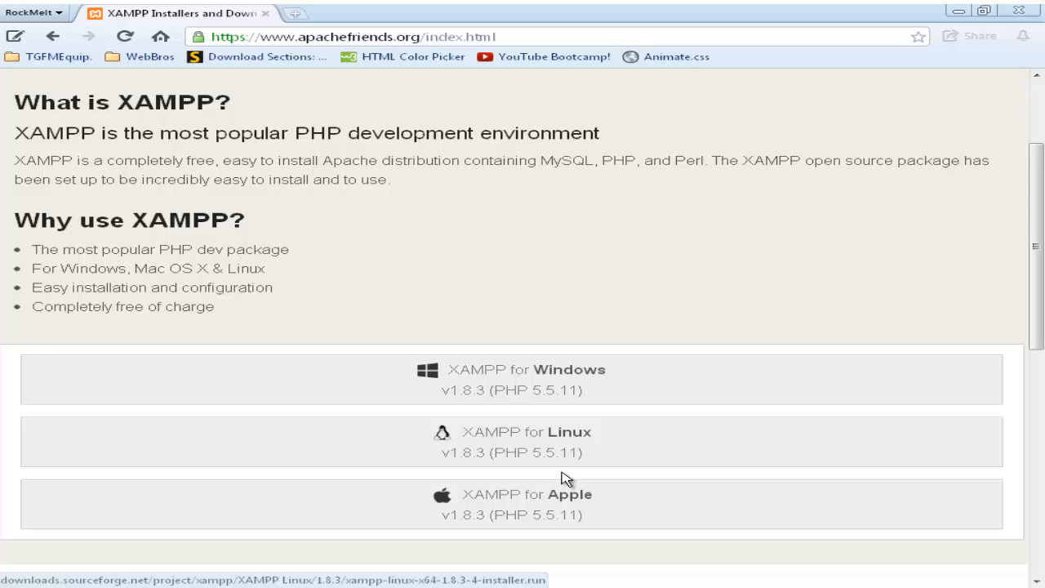
mouse_move(600, 508)
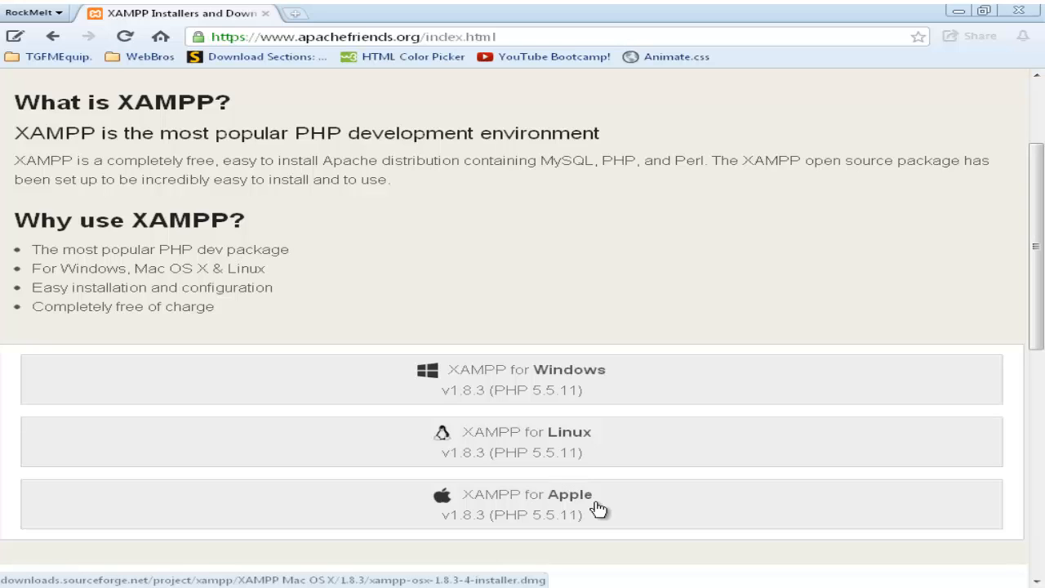
mouse_move(623, 376)
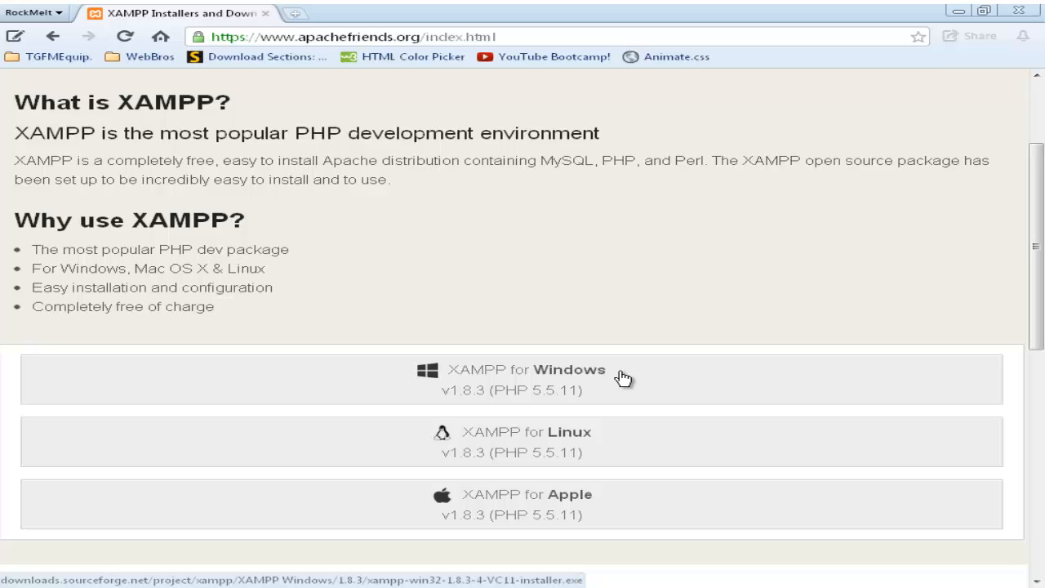
mouse_move(621, 376)
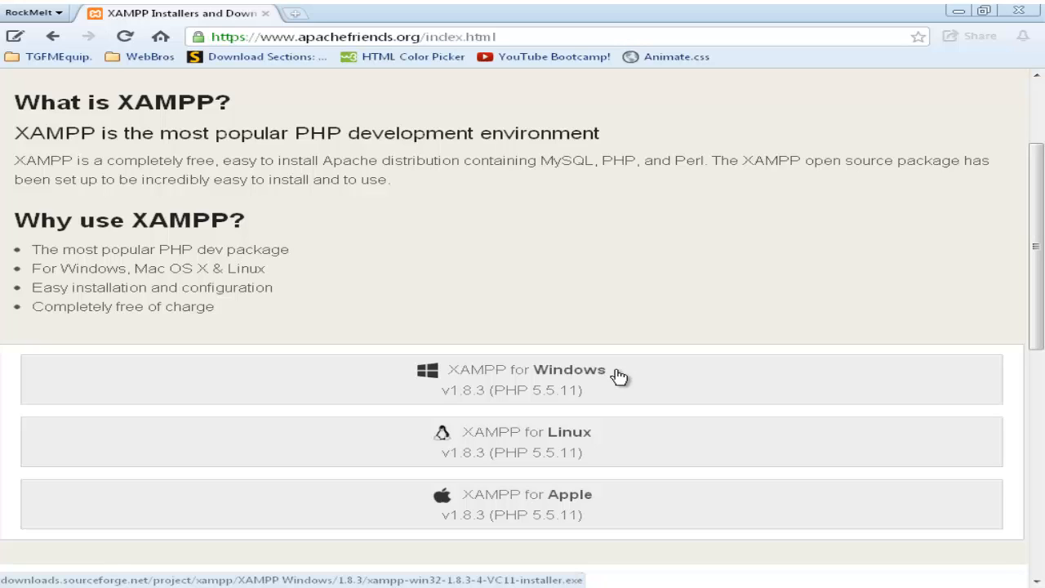
mouse_move(4, 250)
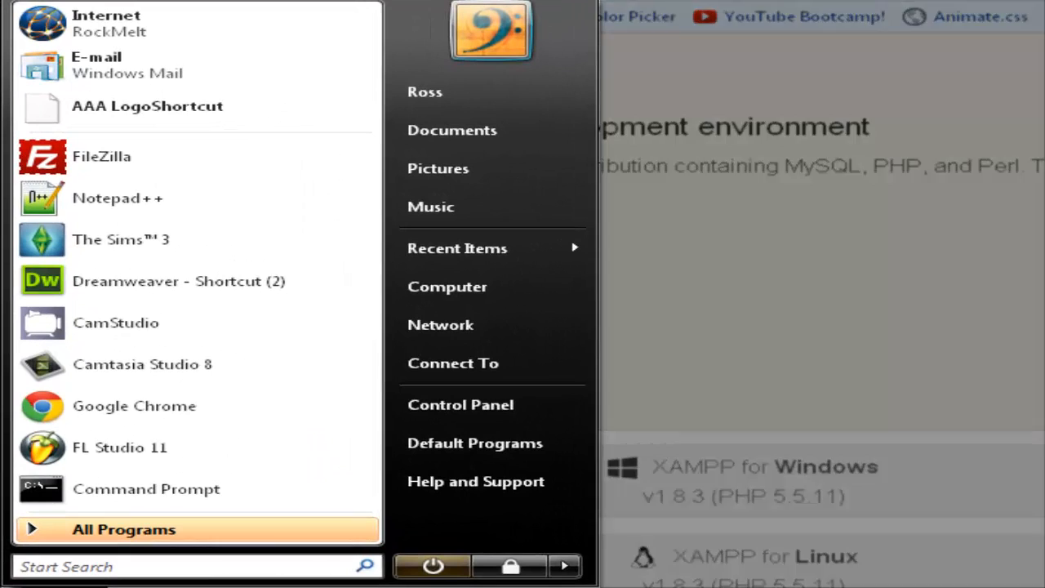
Search the Start menu for 'xampp' and launch XAMPP Control Panel.
text(x)
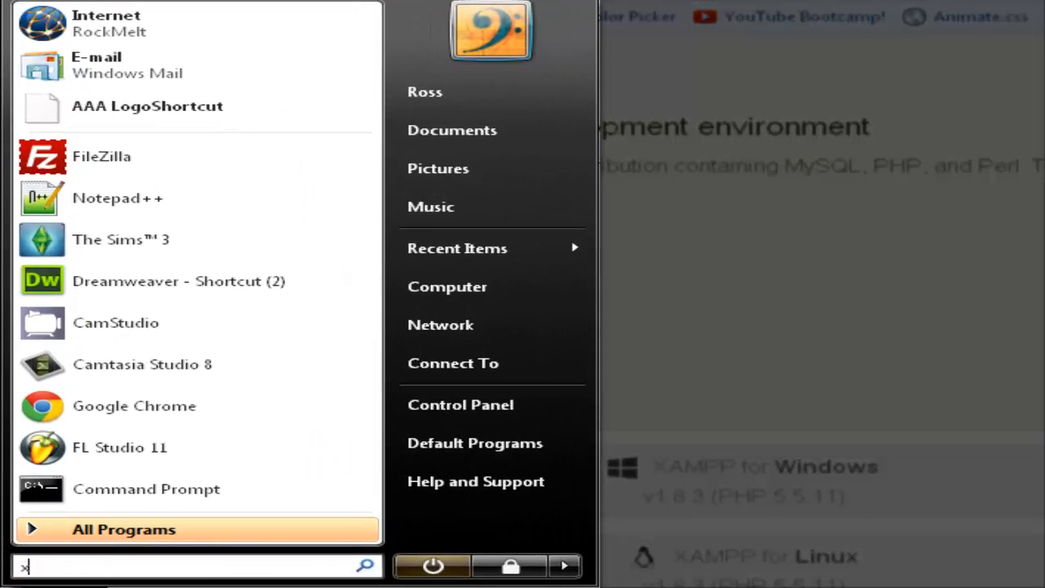
text(ampp)
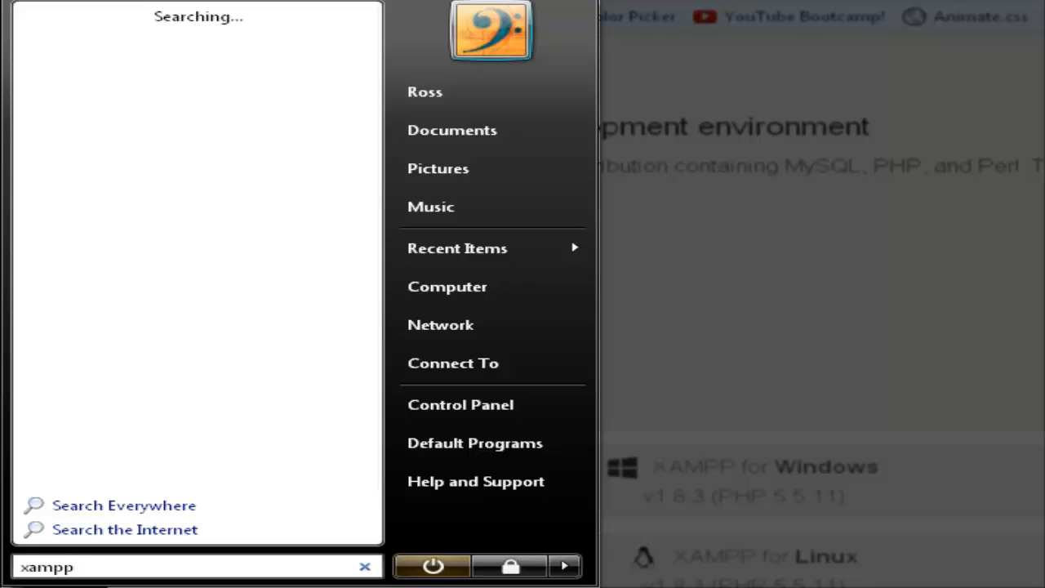
mouse_move(130, 80)
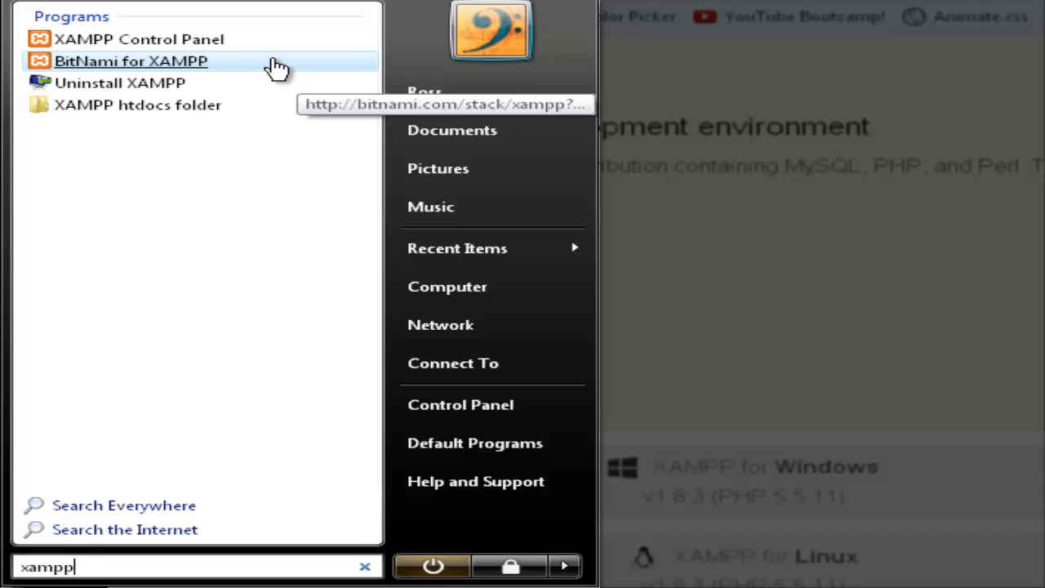
mouse_move(225, 39)
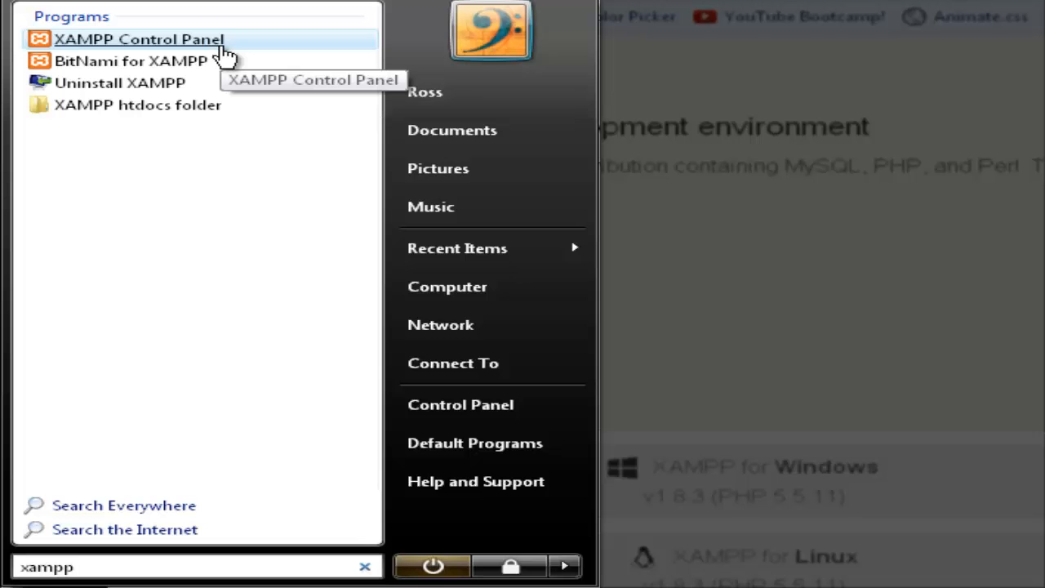
click(139, 39)
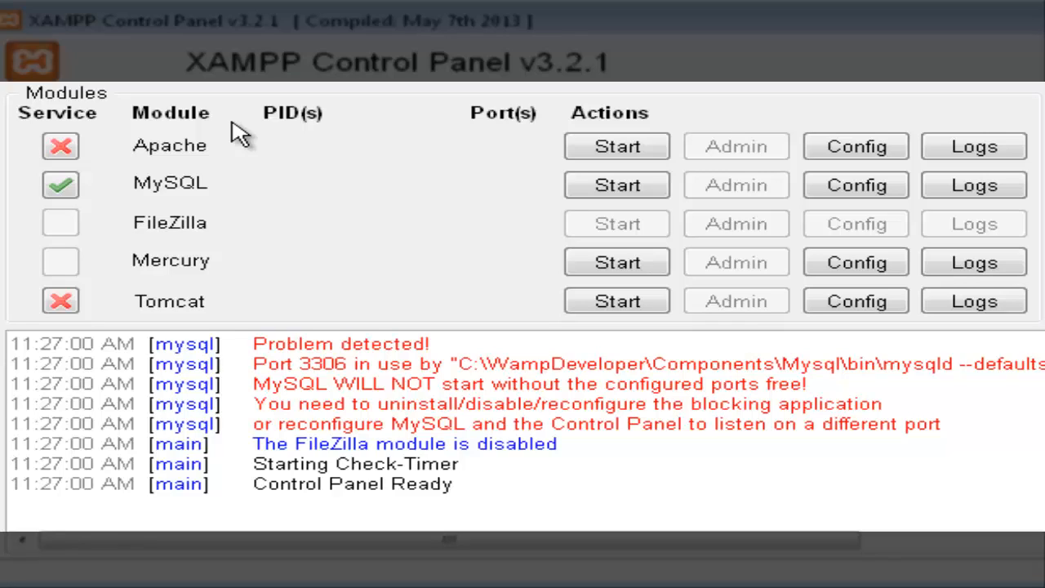
mouse_move(558, 151)
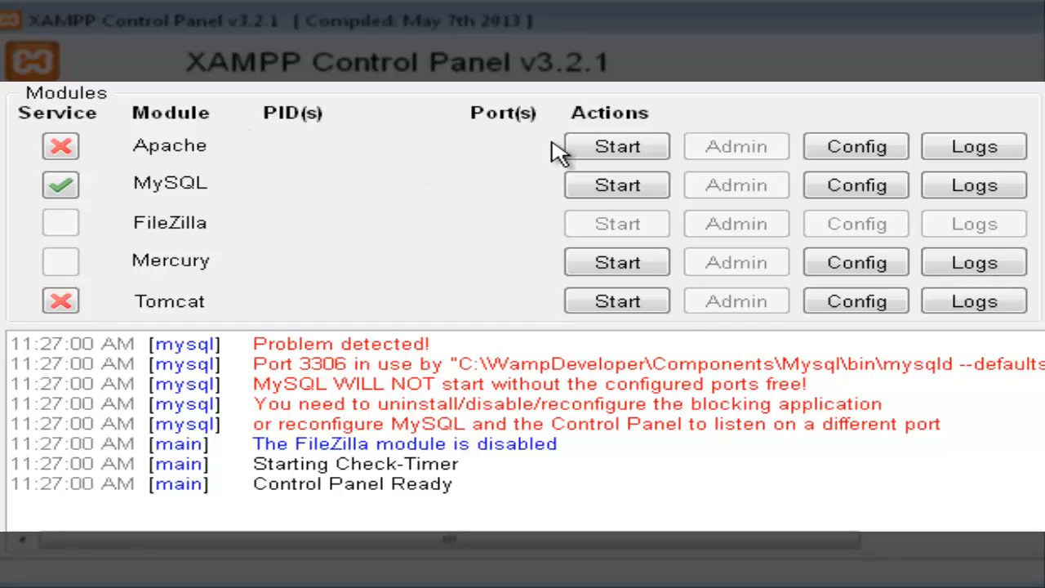
Start the Apache module from its row in XAMPP Control Panel.
click(617, 146)
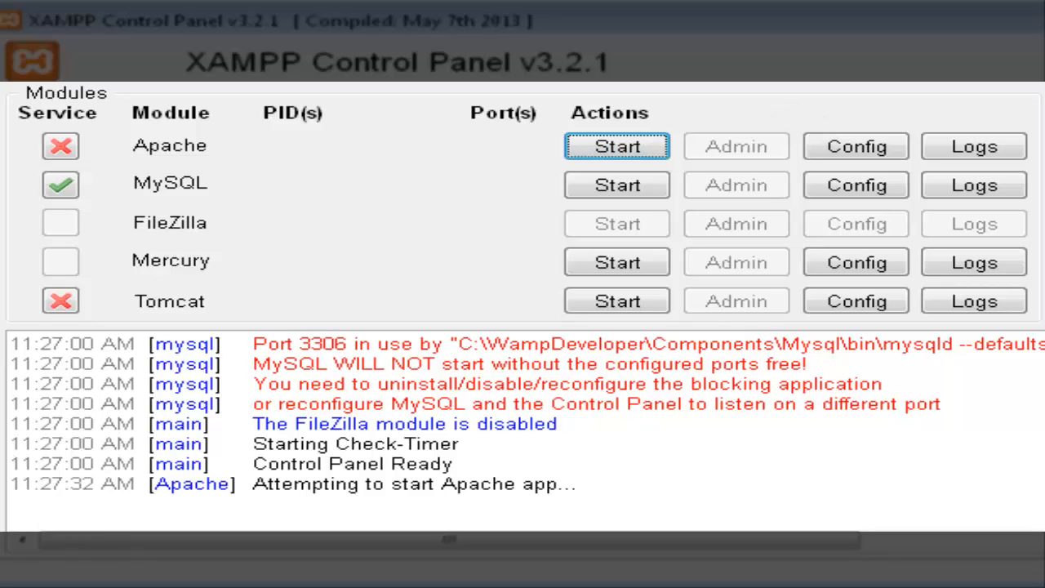
mouse_move(796, 44)
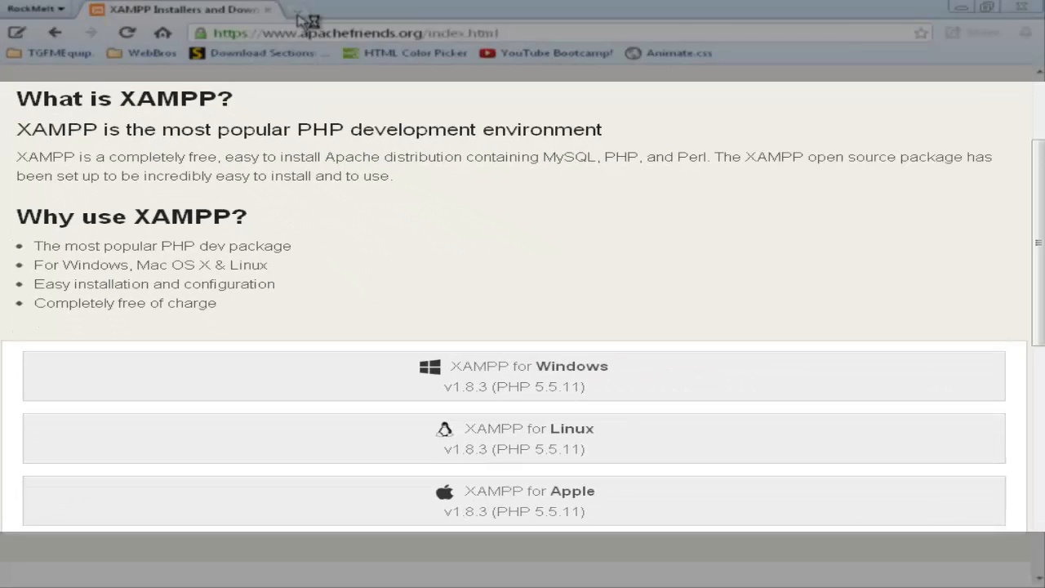
Open a new RockMelt tab and enter 'localhost' in the address bar.
click(523, 33)
text(lo)
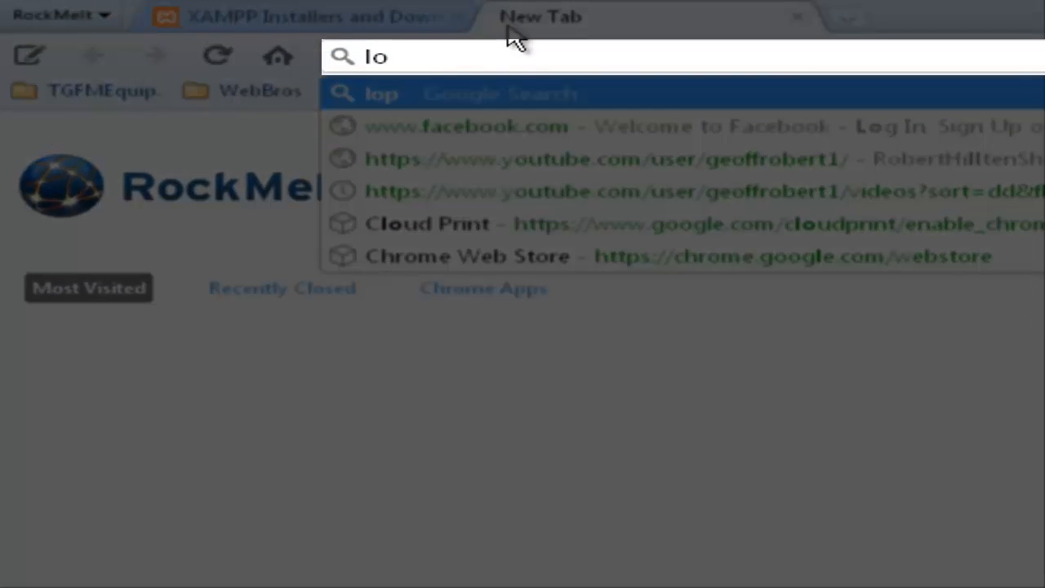
text(c)
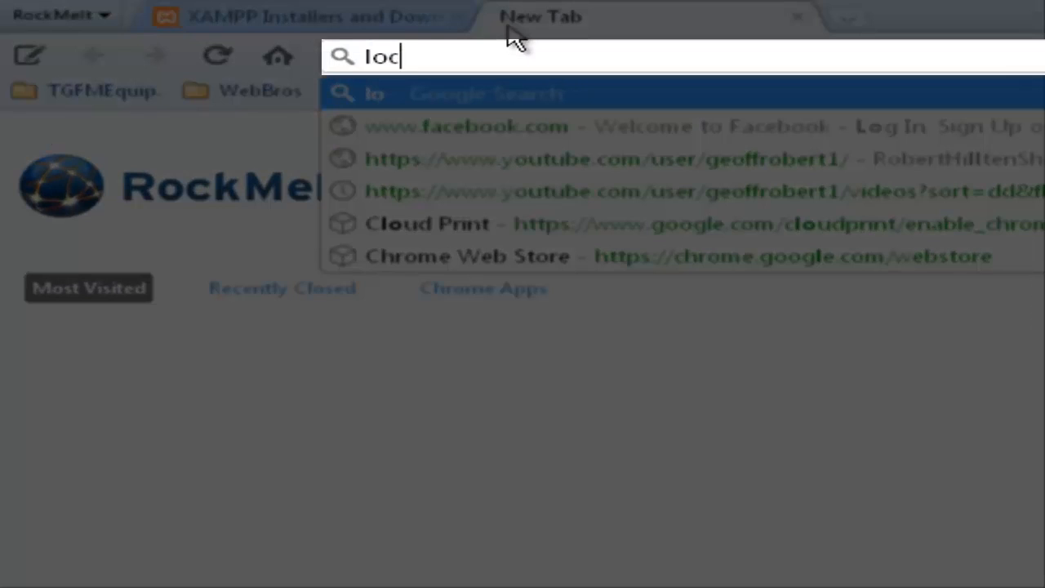
text(alh)
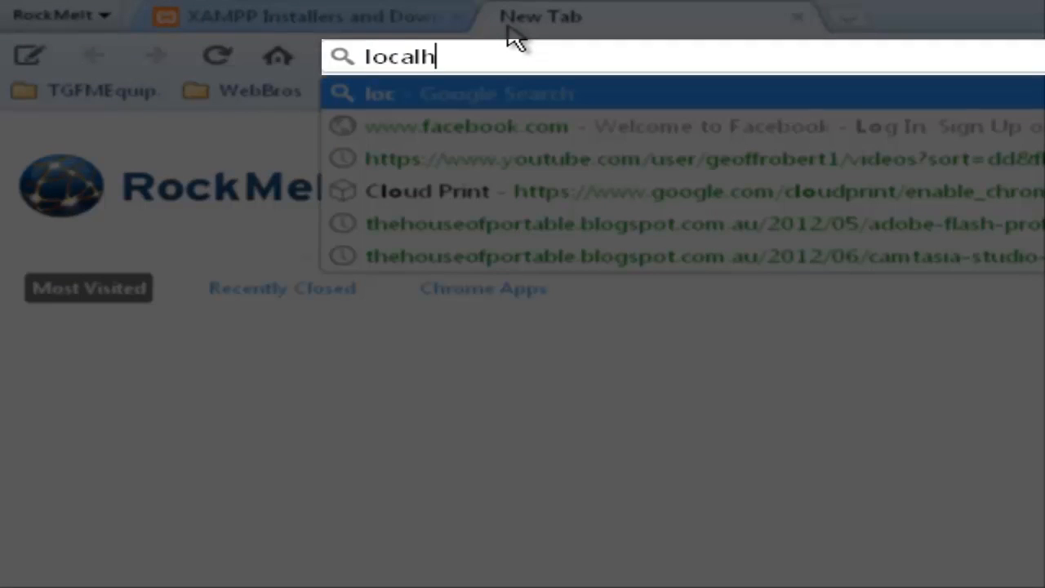
text(ost)
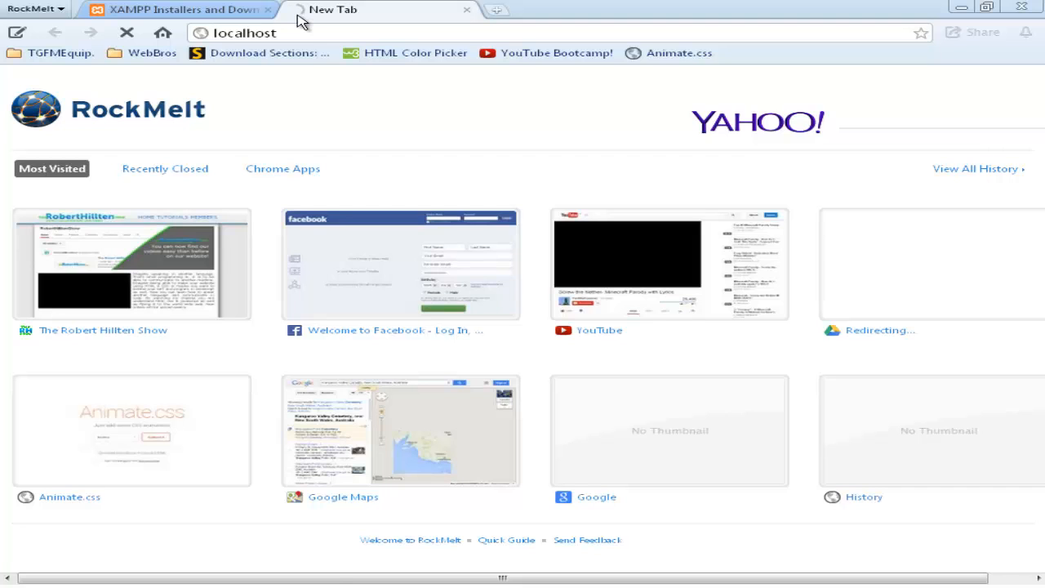
Switch to XAMPP Control Panel via the open-windows list while localhost loads.
click(32, 18)
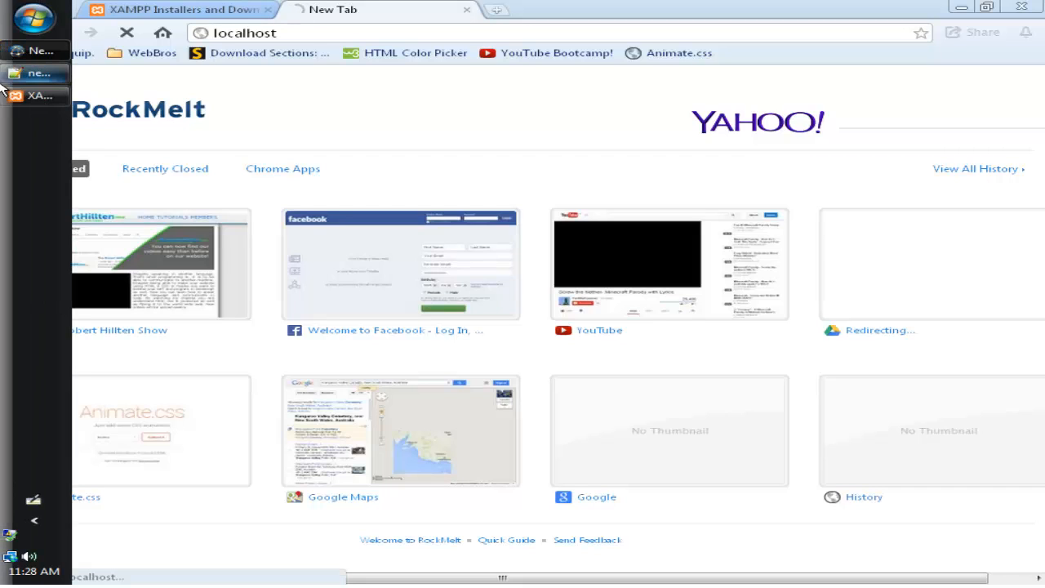
mouse_move(36, 96)
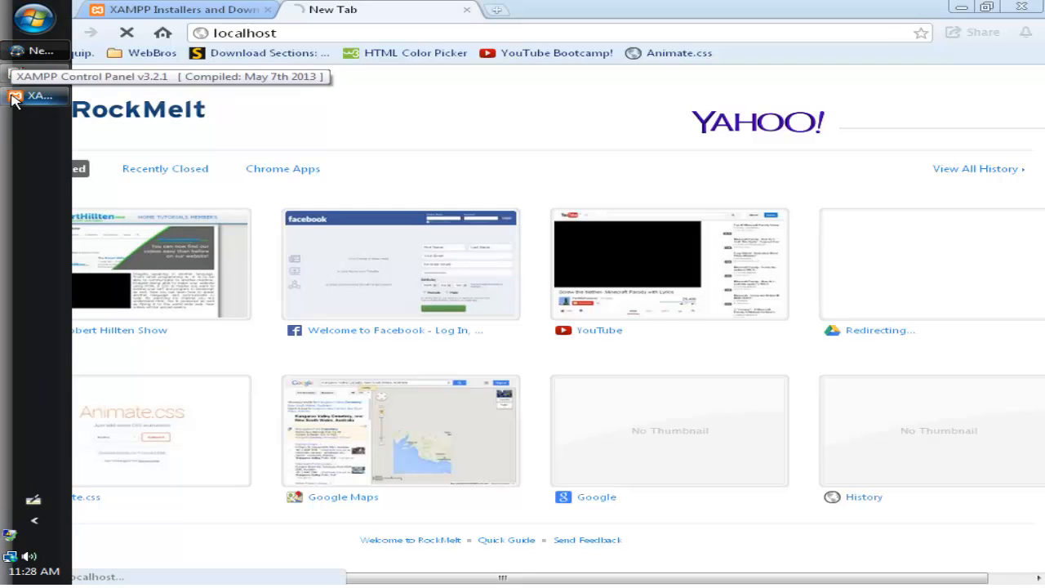
click(37, 97)
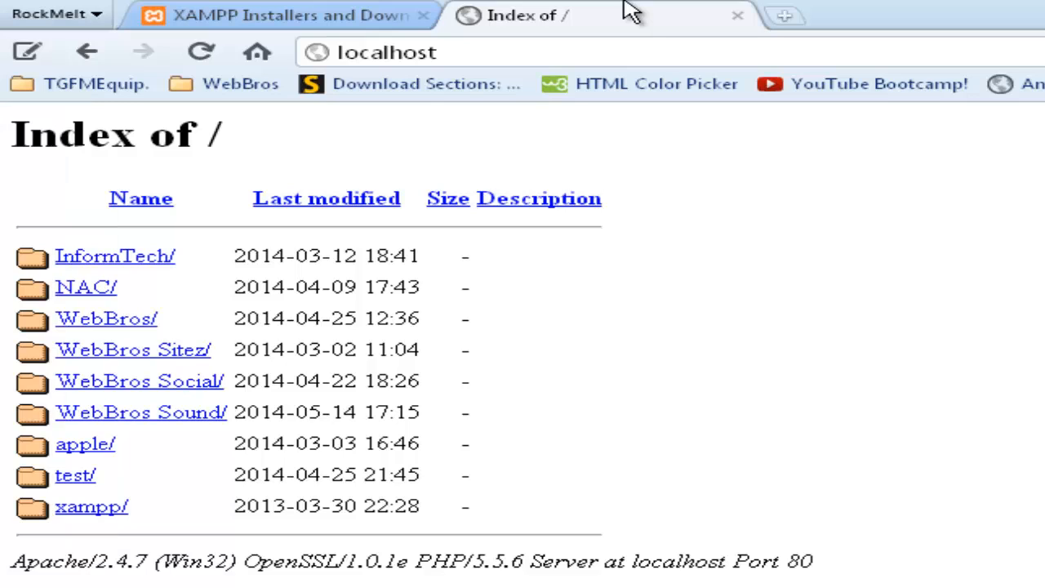
Follow the xampp/ link to reach the XAMPP 1.8.3 page at localhost/xampp/.
click(783, 15)
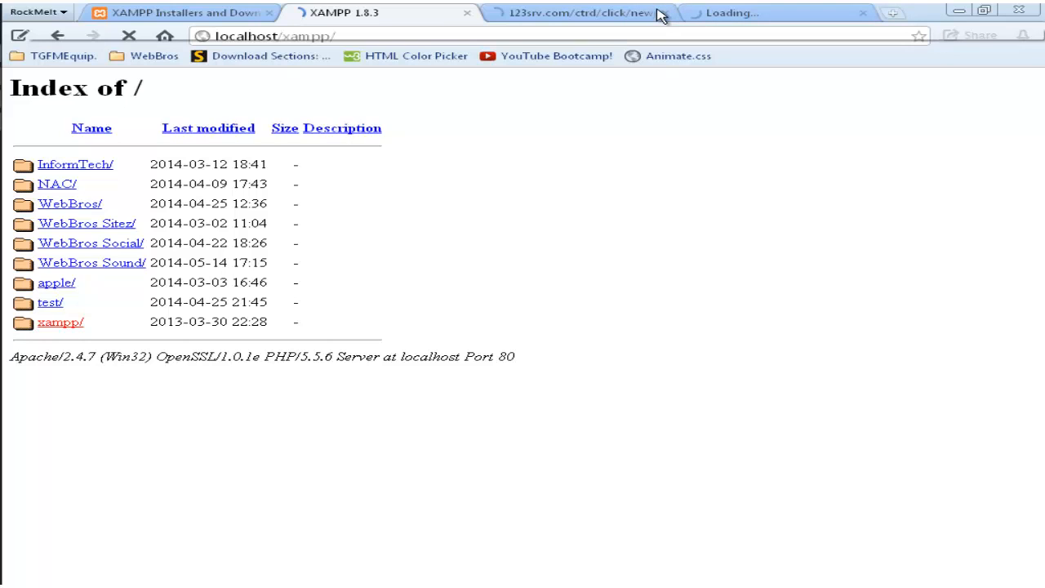
click(580, 13)
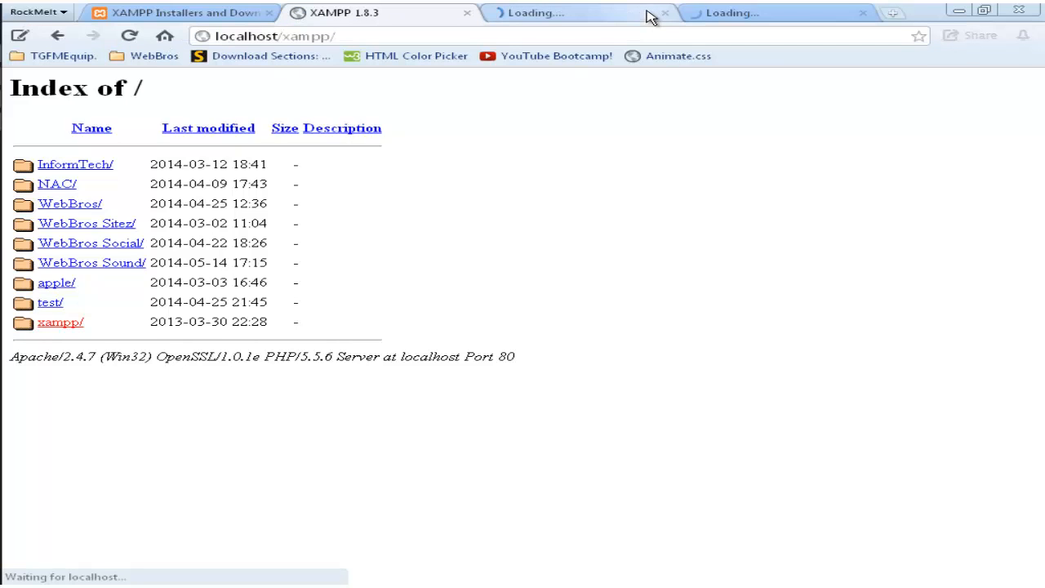
mouse_move(366, 327)
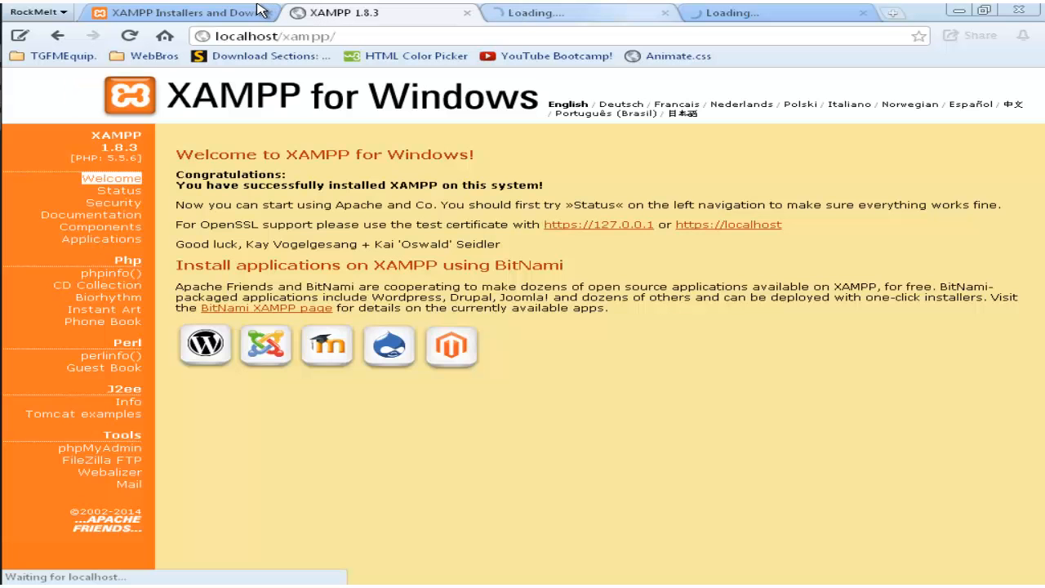
mouse_move(677, 260)
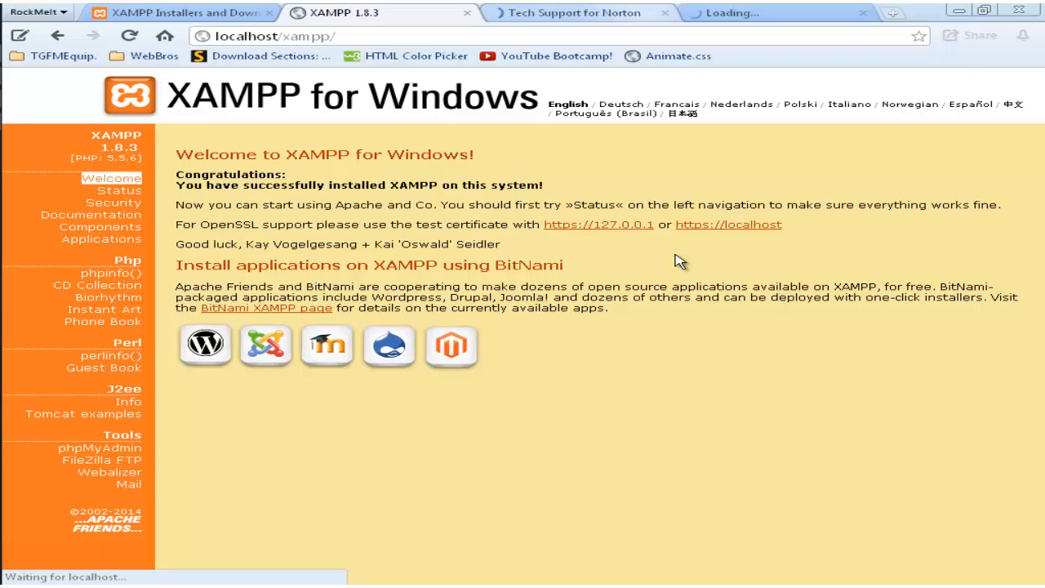
mouse_move(803, 194)
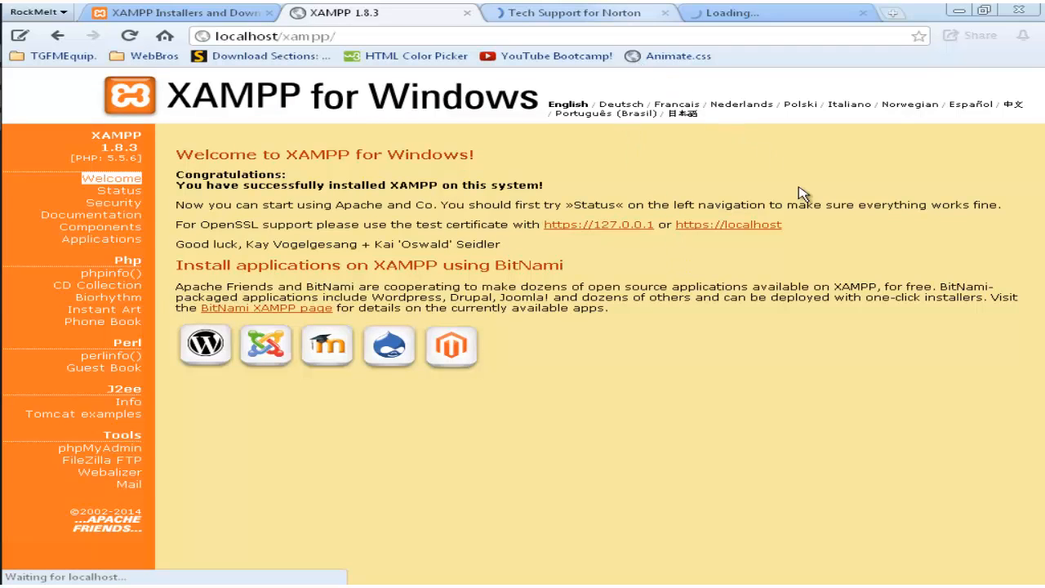
mouse_move(601, 369)
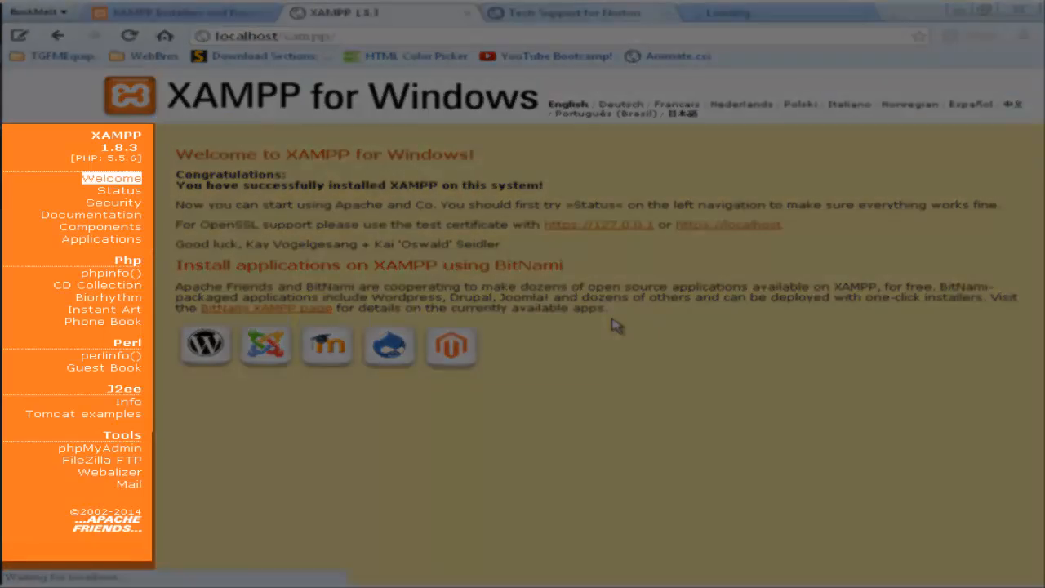
mouse_move(660, 365)
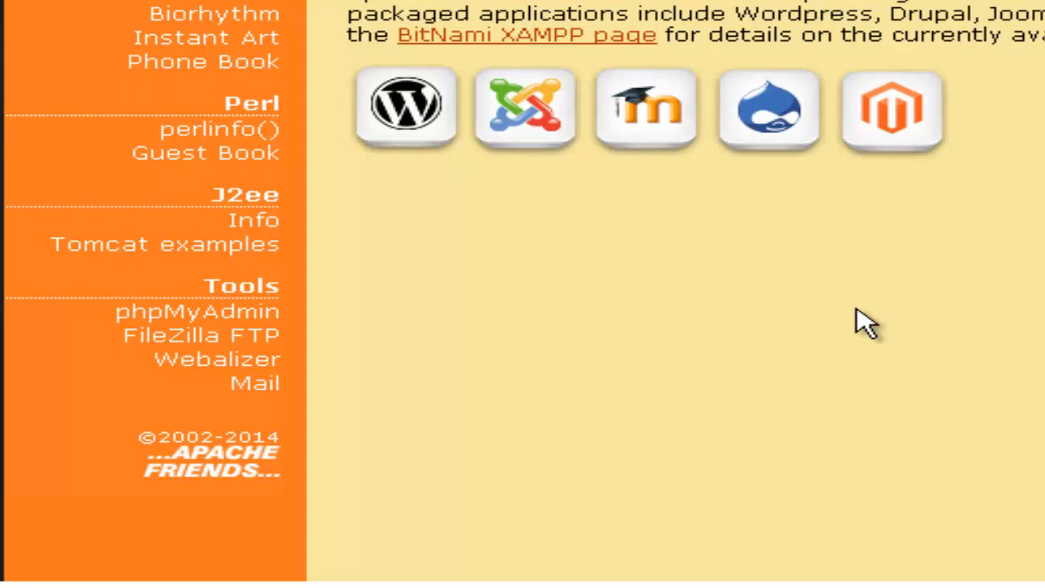
mouse_move(388, 368)
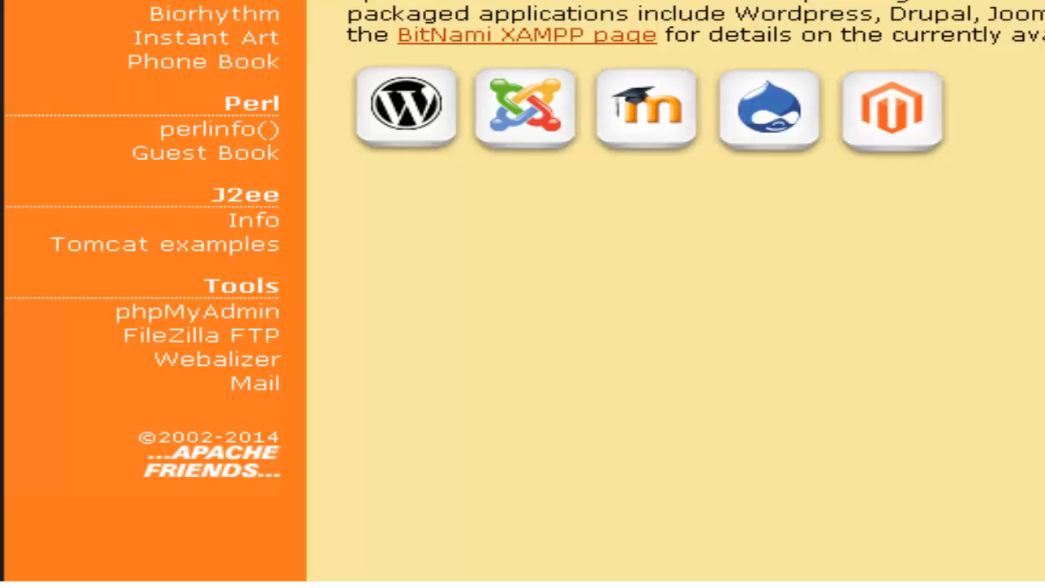
scroll(up, 3)
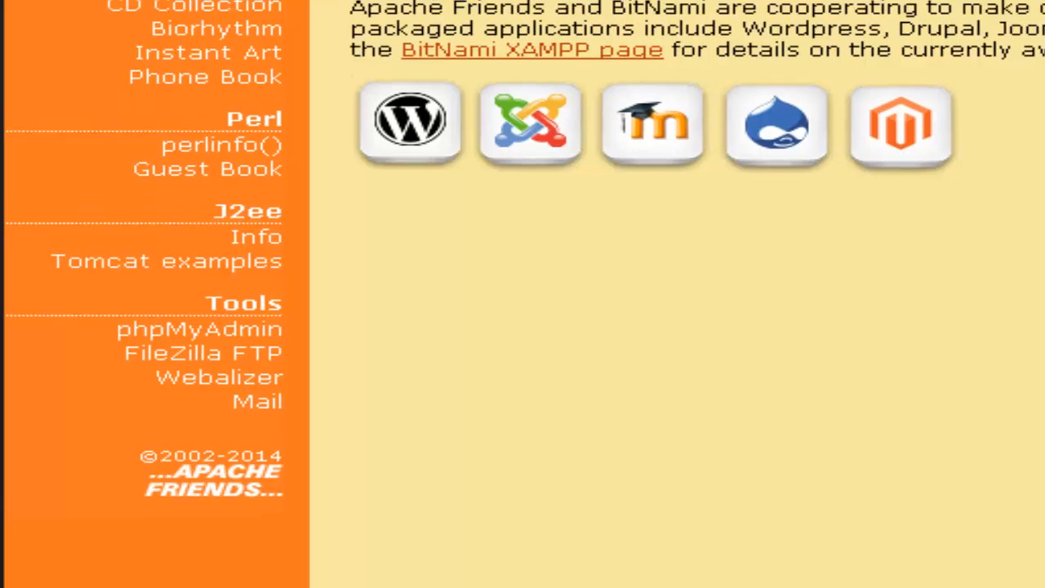
scroll(up, 3)
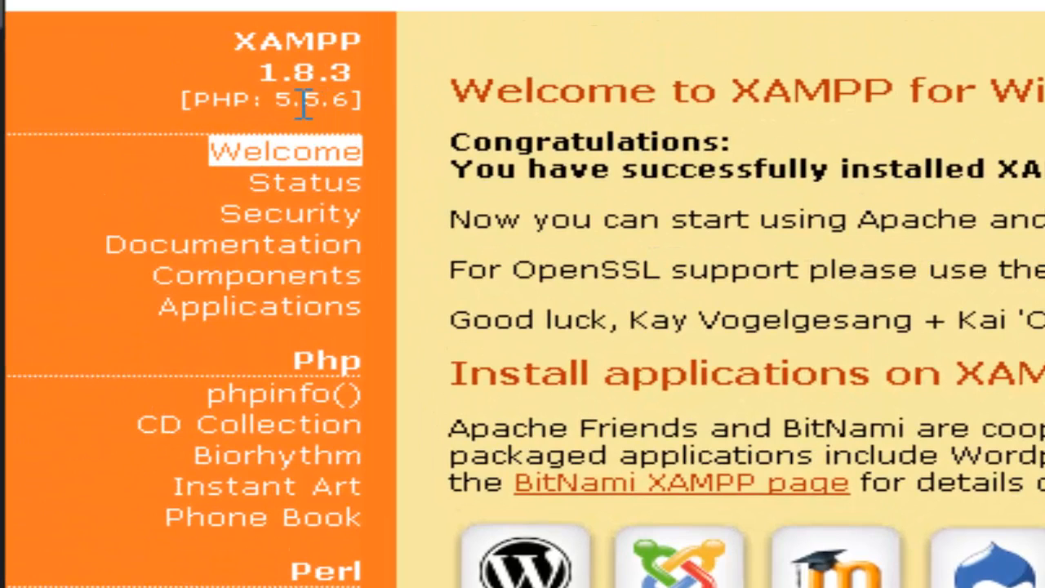
mouse_move(351, 138)
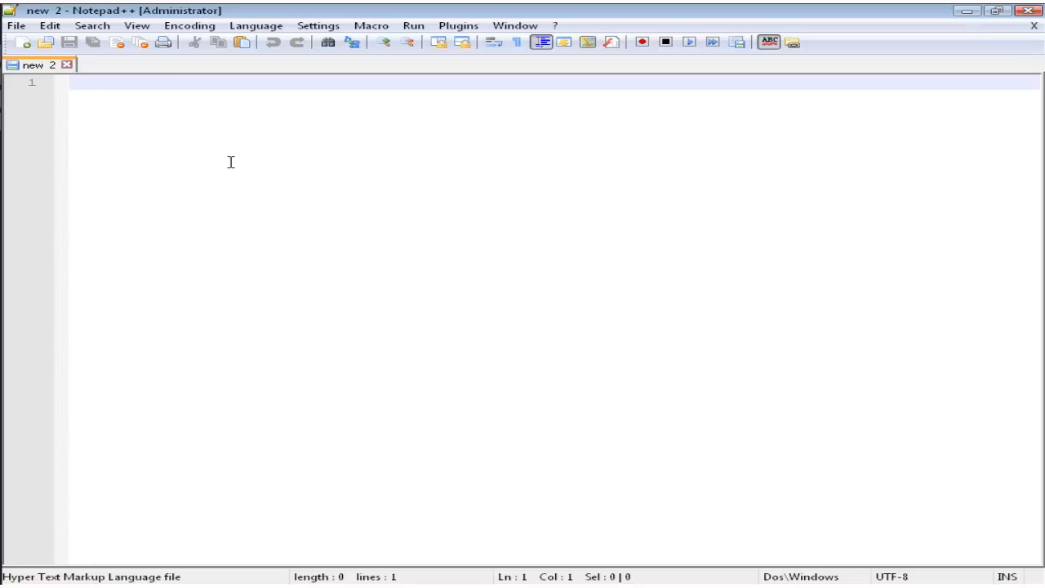
Type an <html> tag, add a new line, and start a <p> tag inside it.
text(<html></html>)
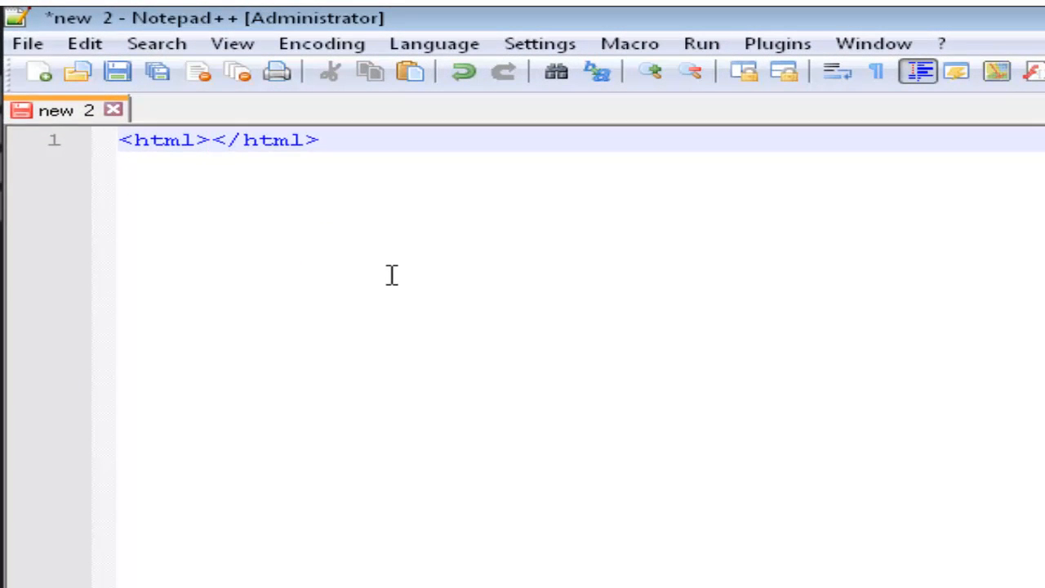
key(Enter)
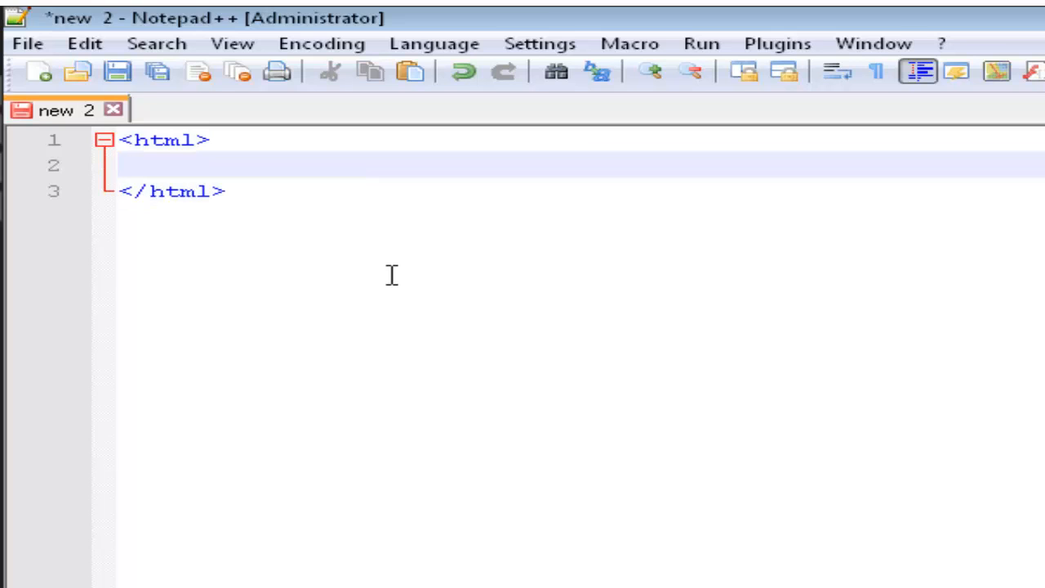
text(<p></p>)
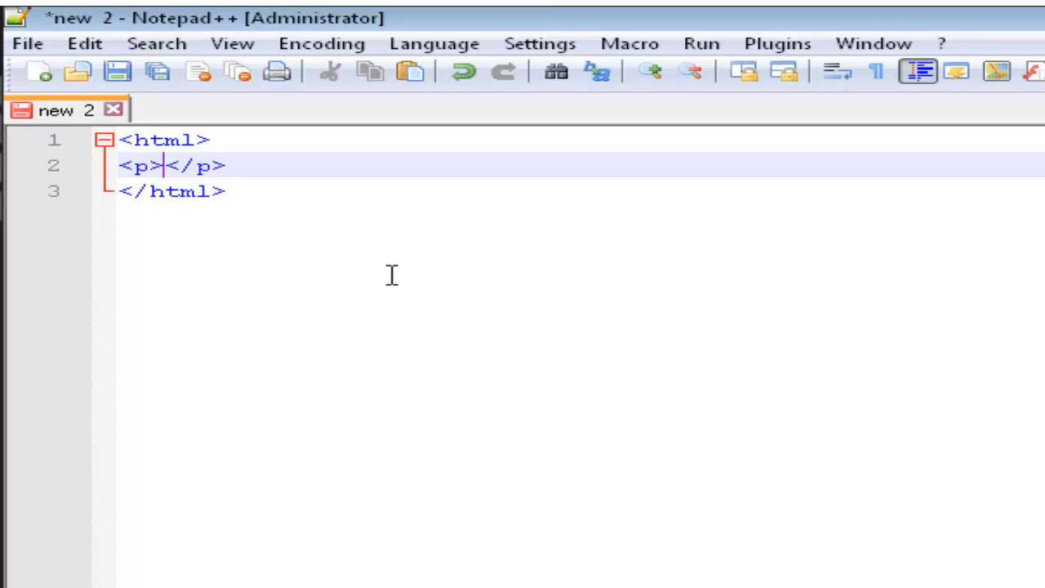
mouse_move(297, 24)
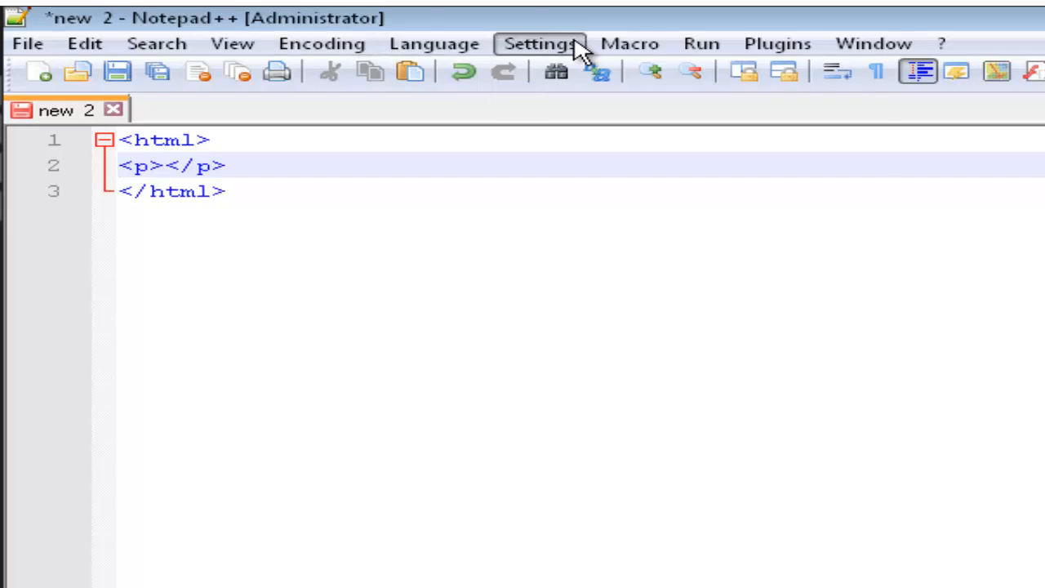
Open the Settings menu in Notepad++.
click(539, 43)
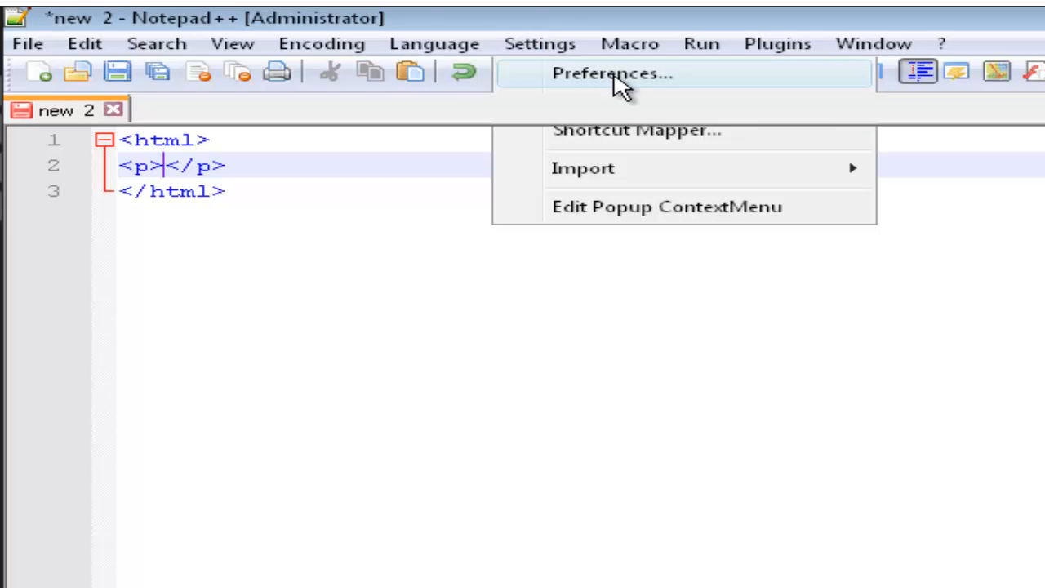
mouse_move(811, 400)
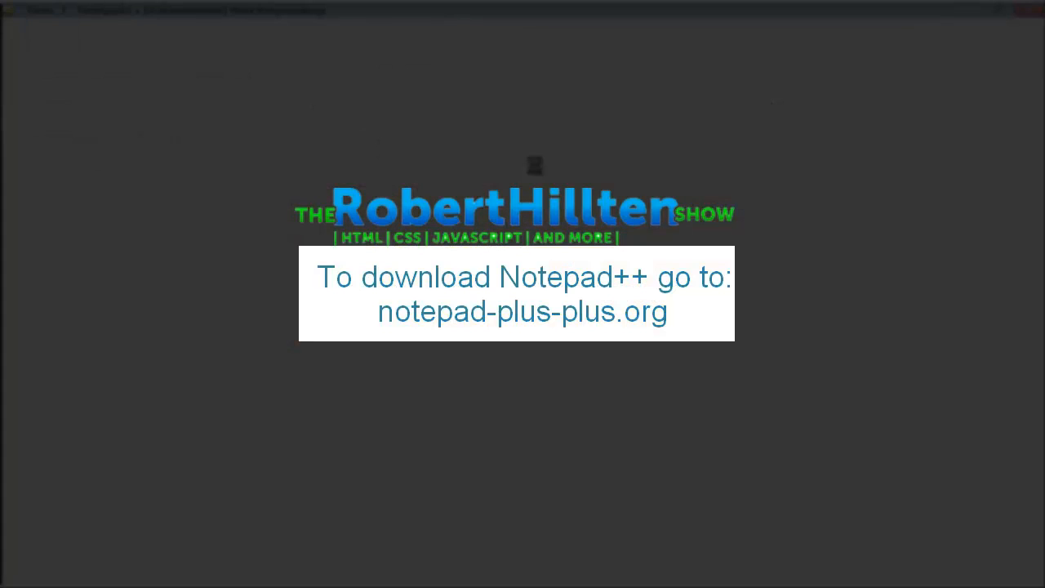
mouse_move(751, 531)
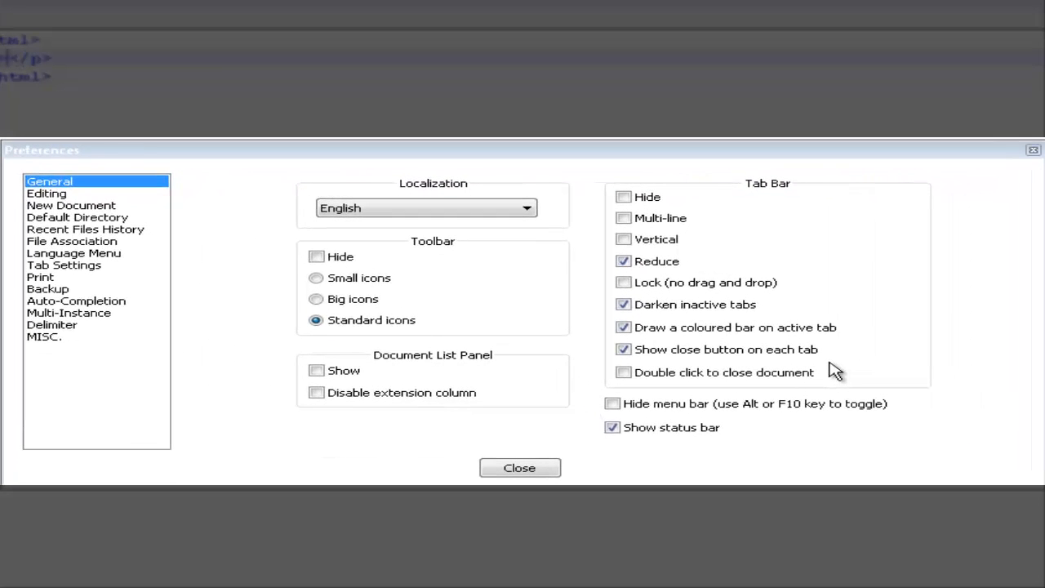
mouse_move(780, 163)
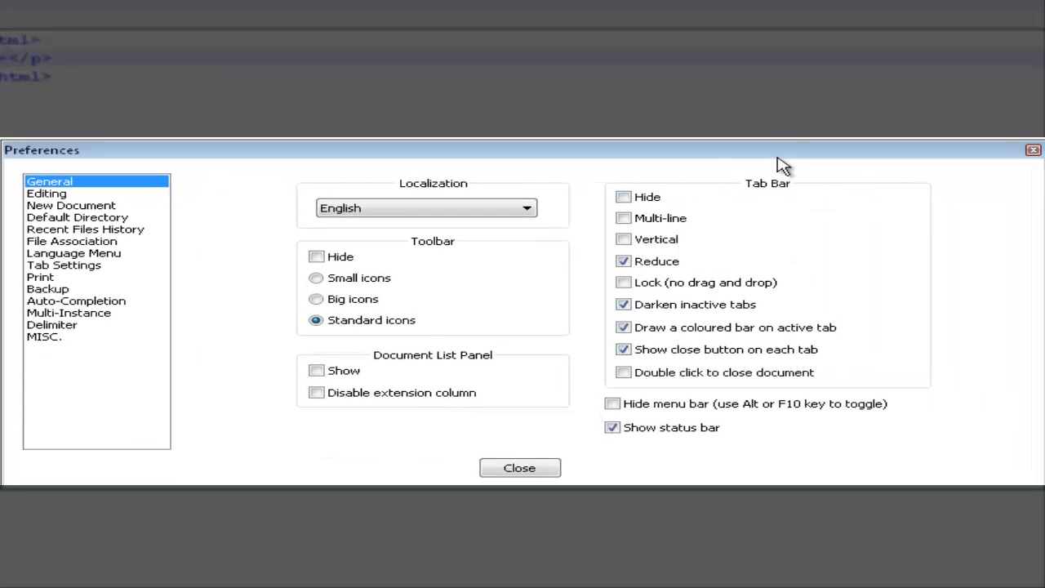
mouse_move(139, 213)
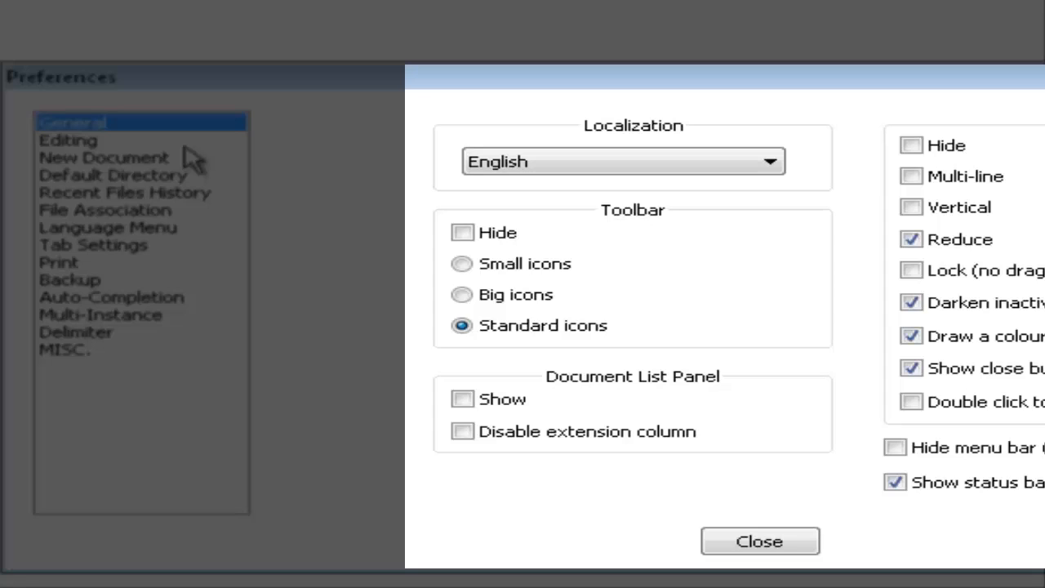
mouse_move(490, 102)
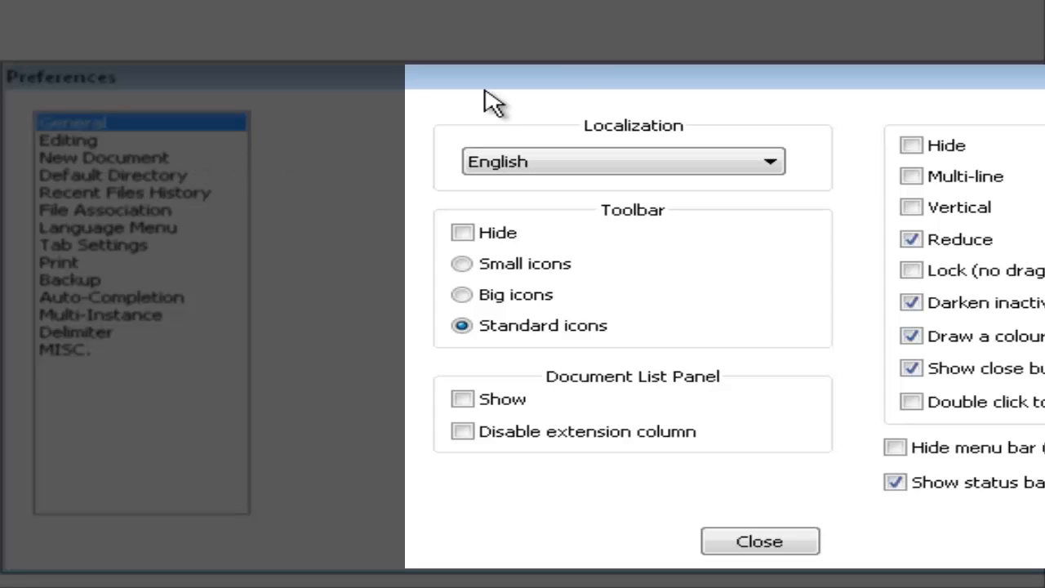
mouse_move(641, 110)
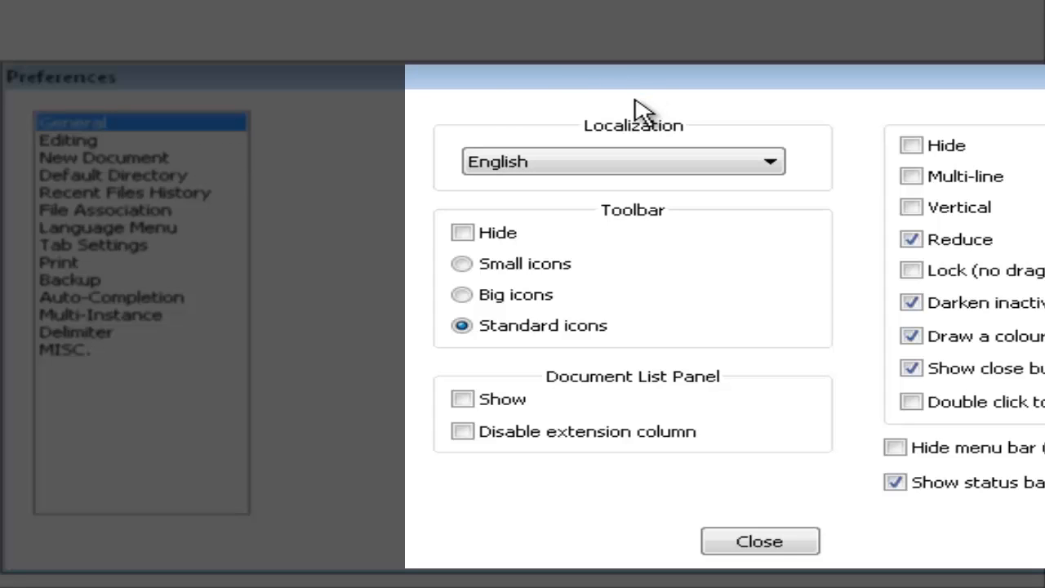
mouse_move(127, 160)
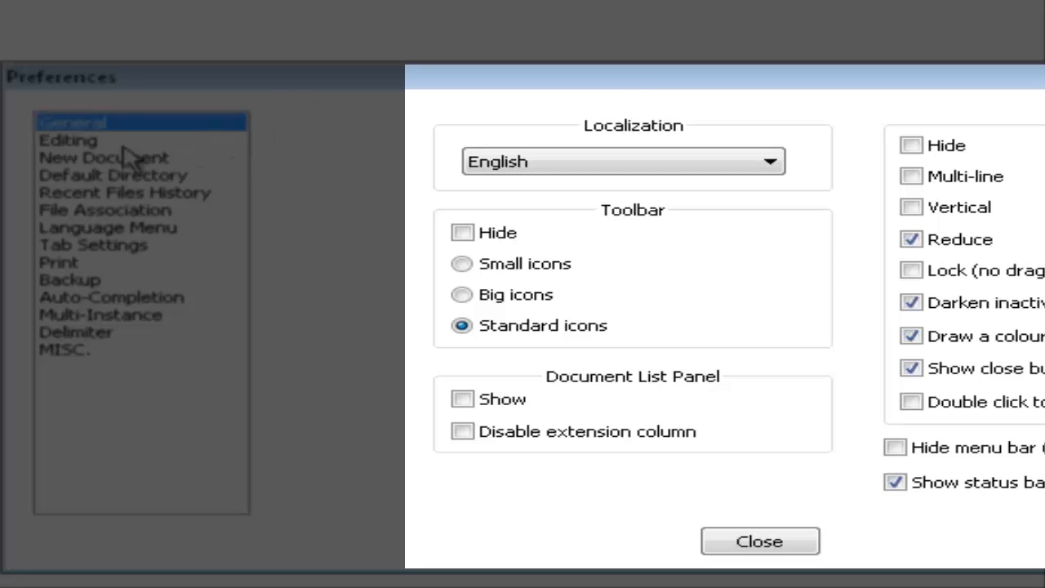
Show the New Document preferences, confirming Windows format, UTF-8 and HTML default language.
click(104, 157)
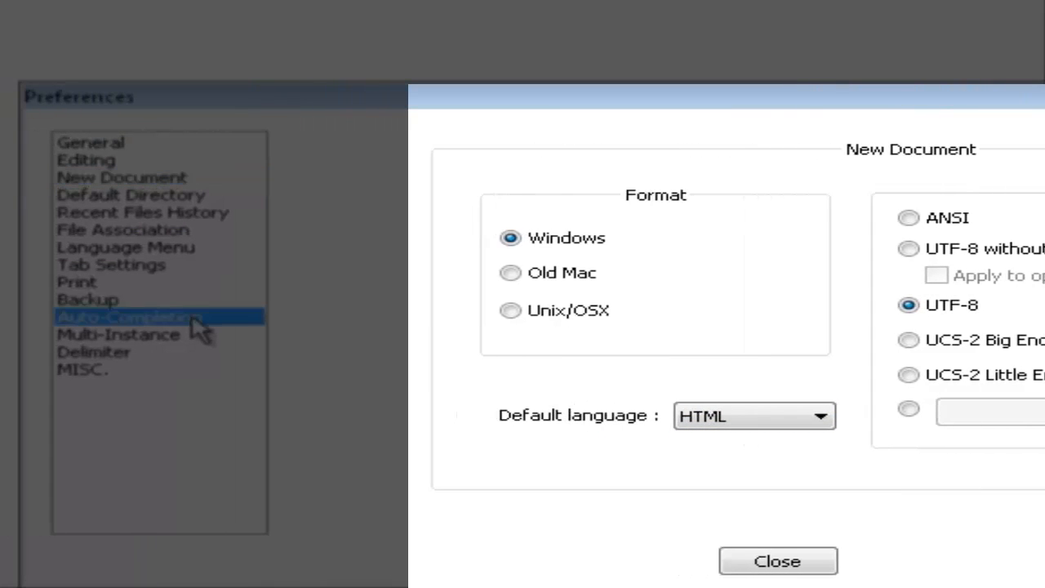
In Auto-Completion, tick auto-insert for single and double quotes, keeping braces and close tags.
click(126, 317)
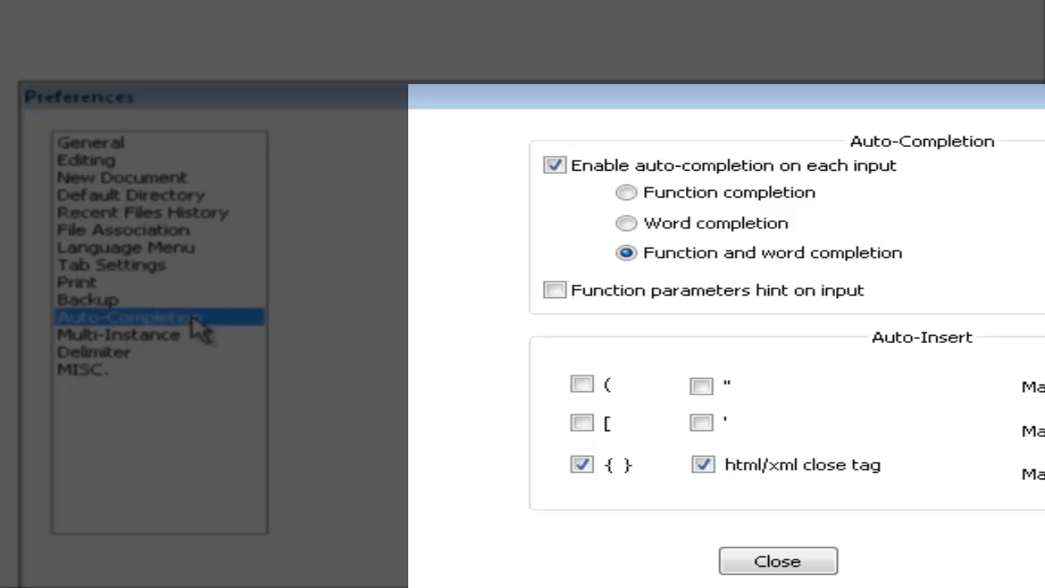
mouse_move(543, 351)
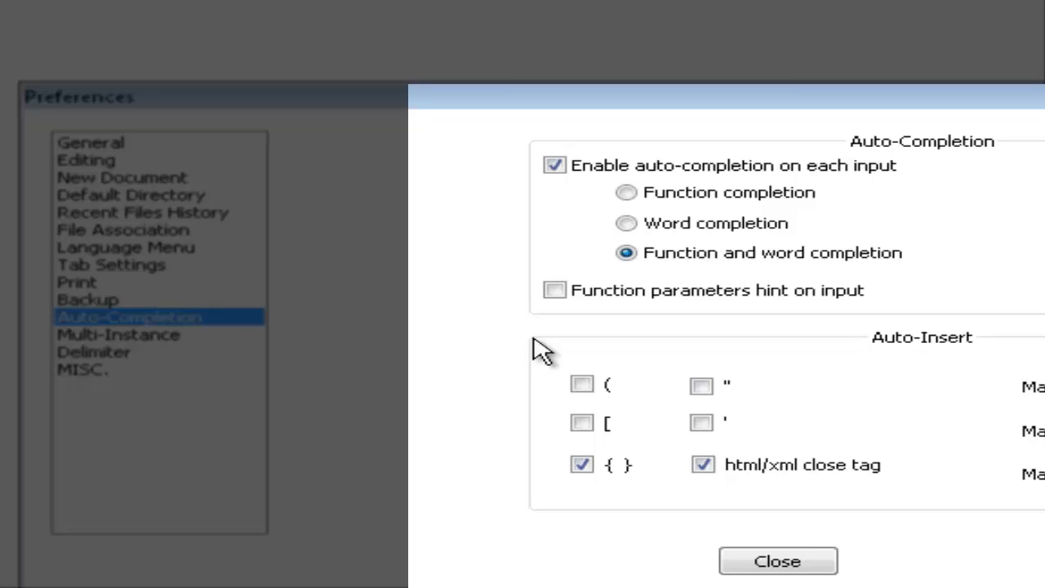
mouse_move(670, 388)
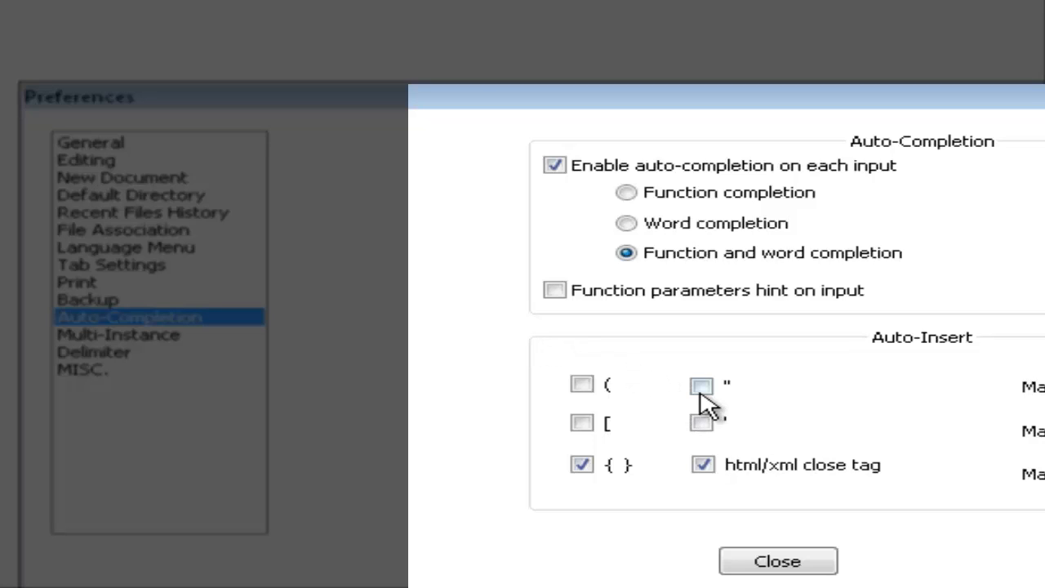
mouse_move(657, 494)
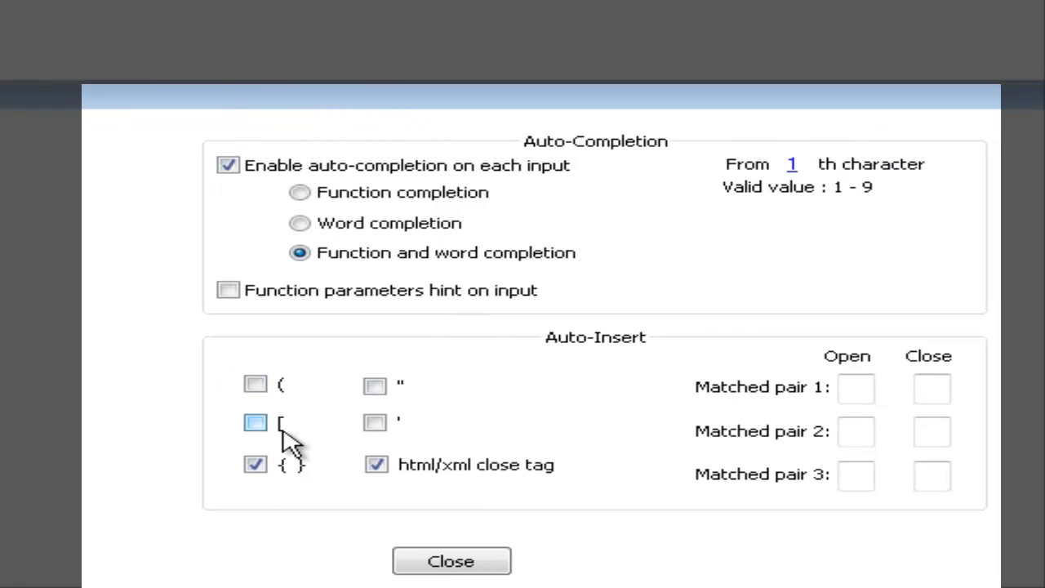
click(255, 423)
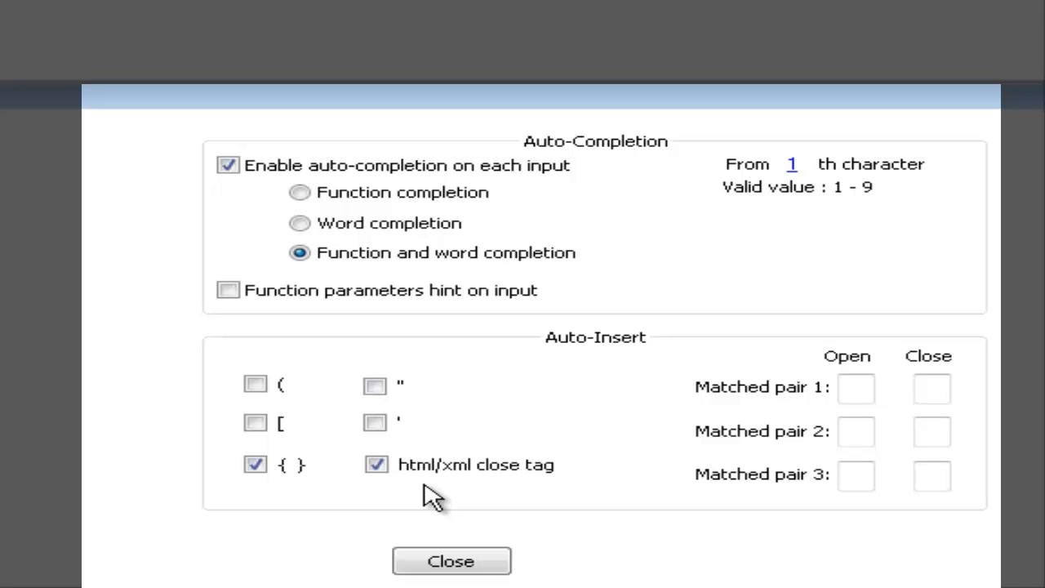
mouse_move(282, 464)
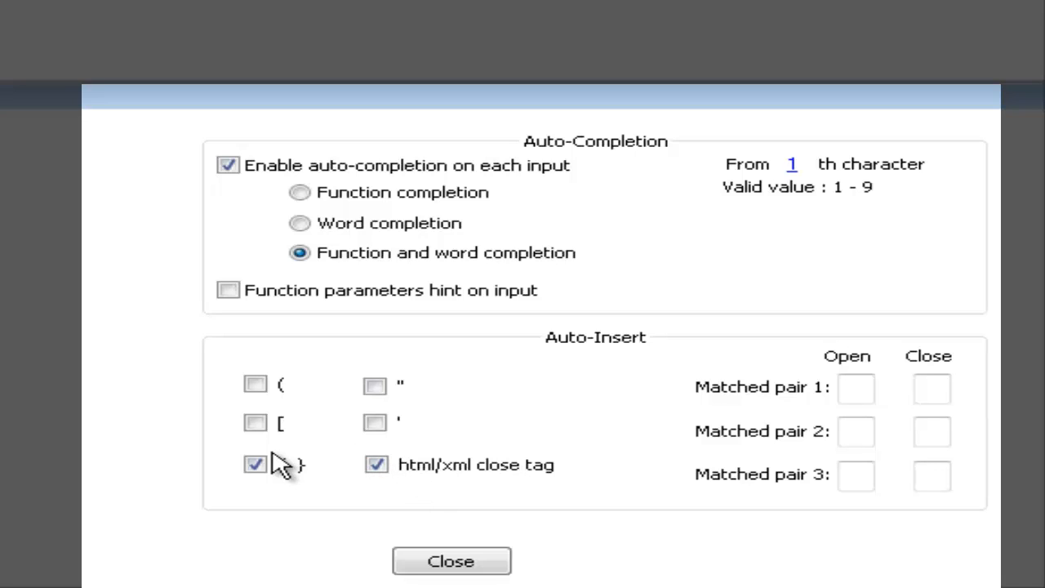
mouse_move(309, 482)
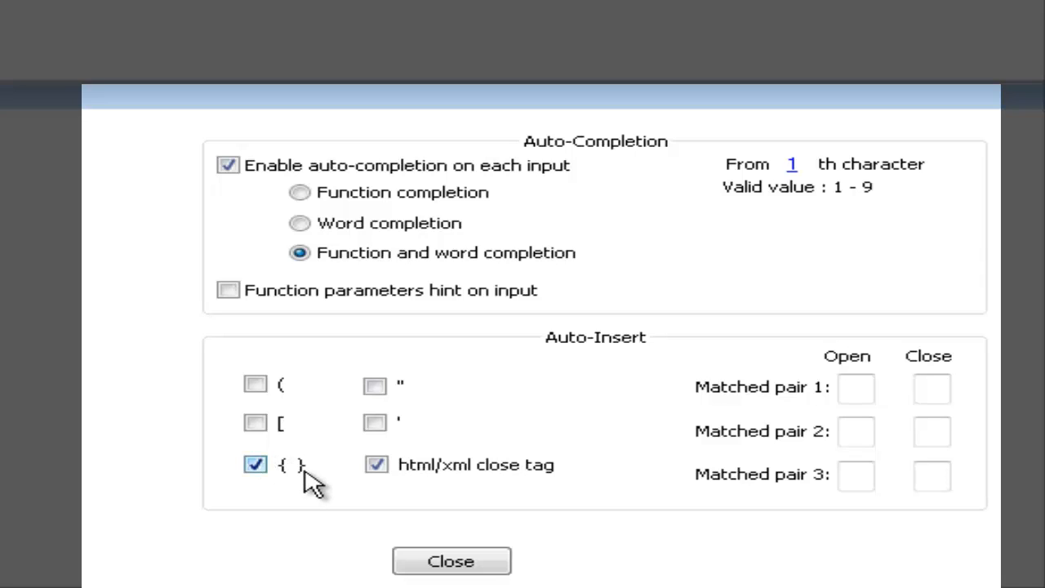
mouse_move(284, 475)
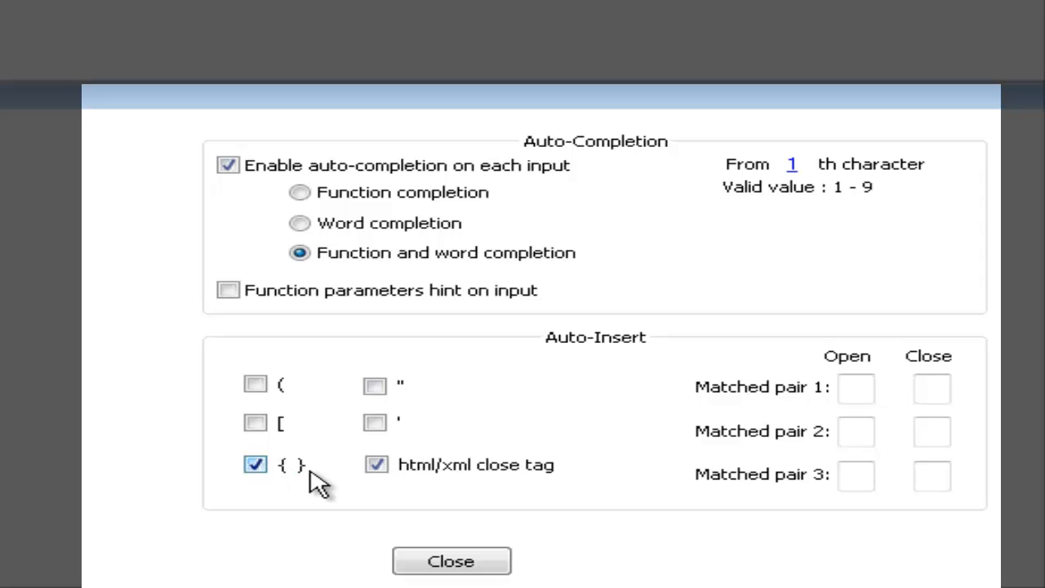
click(376, 465)
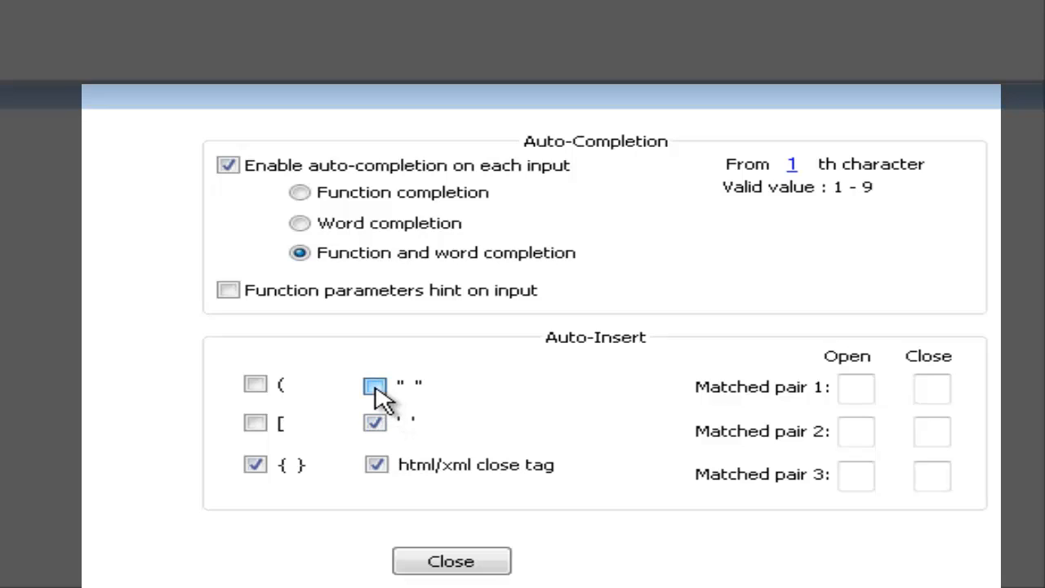
click(375, 384)
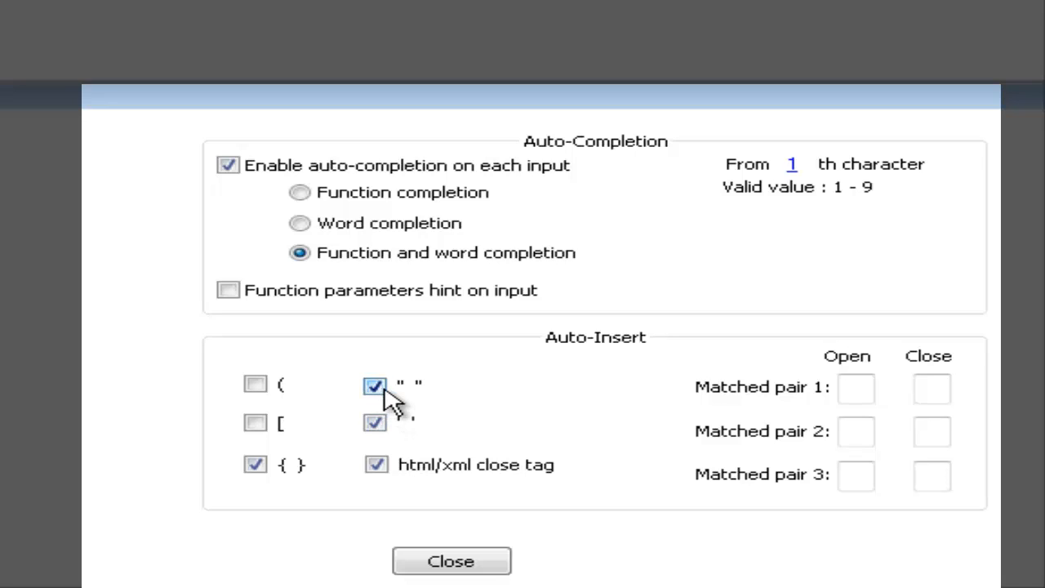
mouse_move(461, 402)
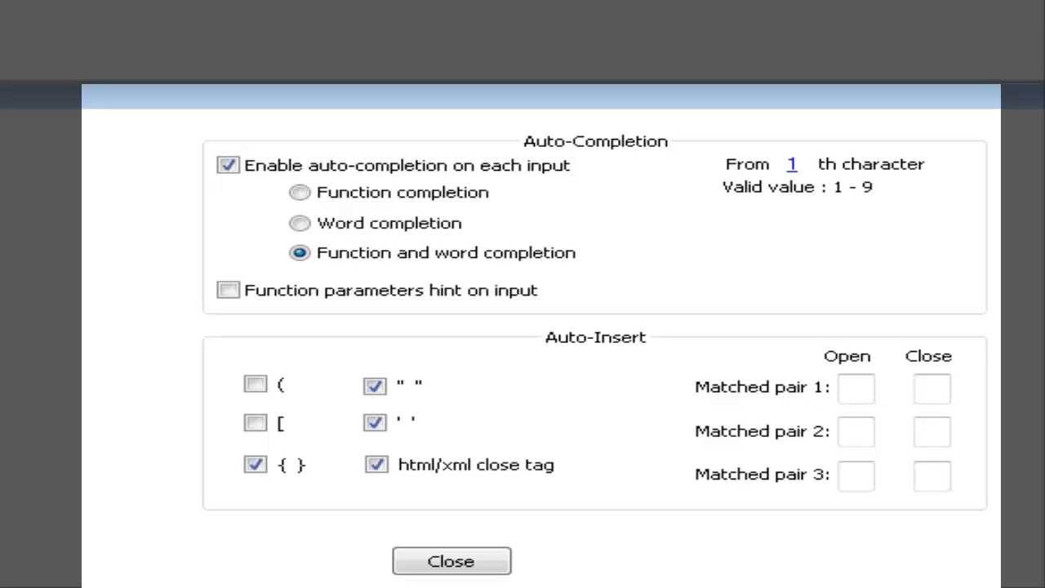
mouse_move(61, 331)
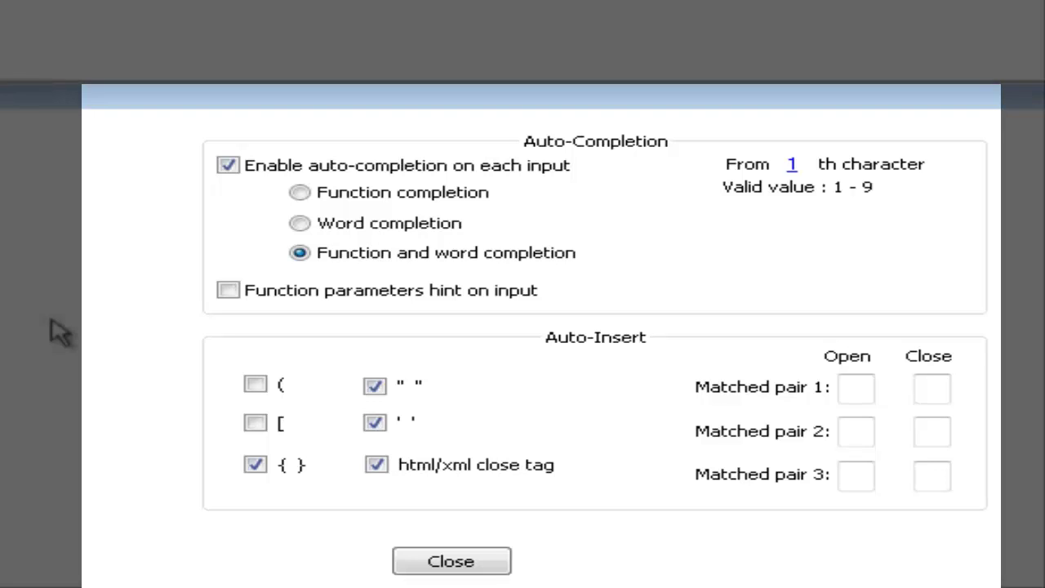
mouse_move(441, 560)
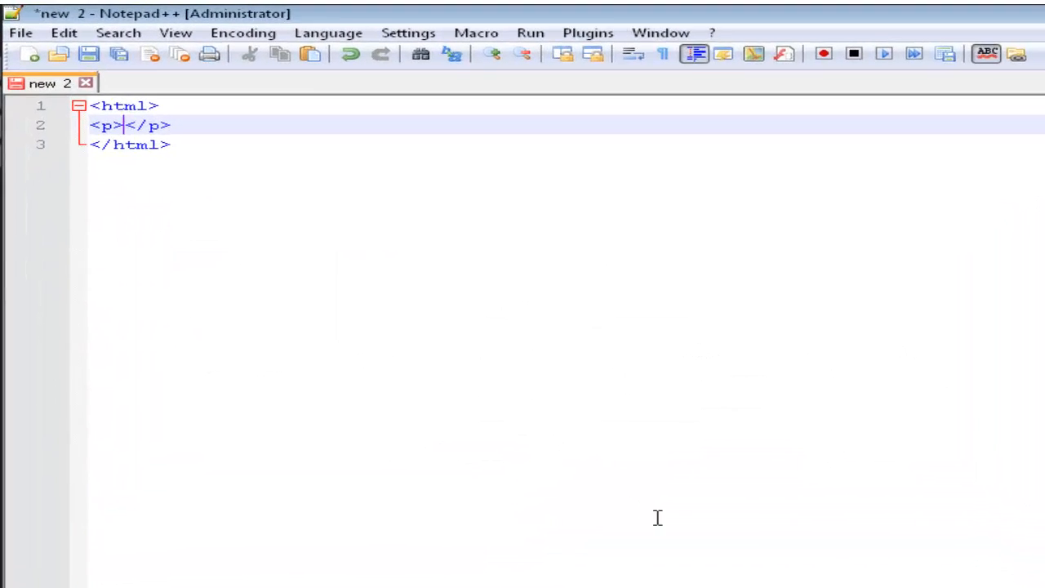
Test auto-closing by typing braces, double quotes and single quotes in the paragraph.
text({ })
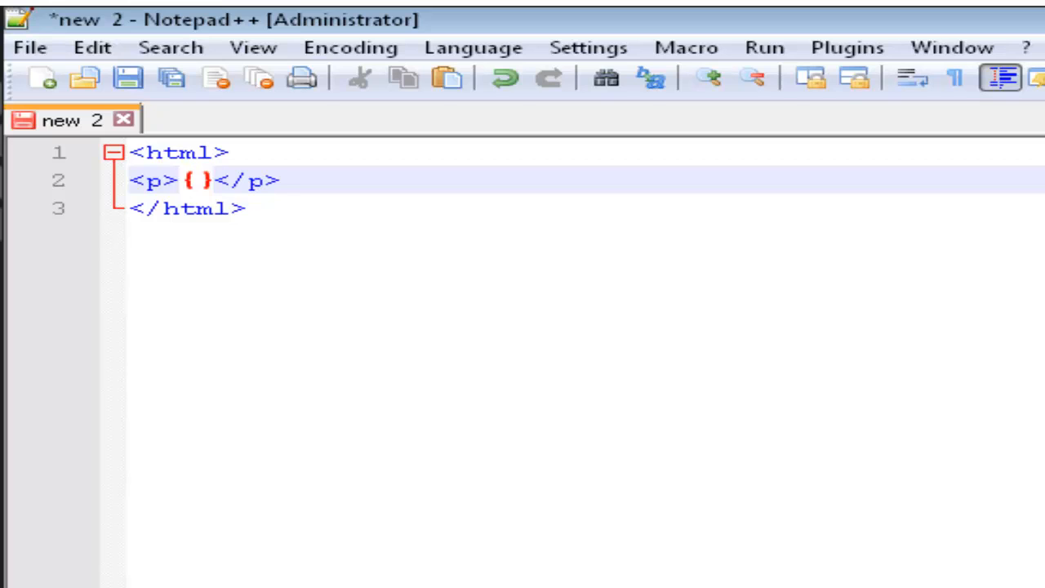
text(" ")
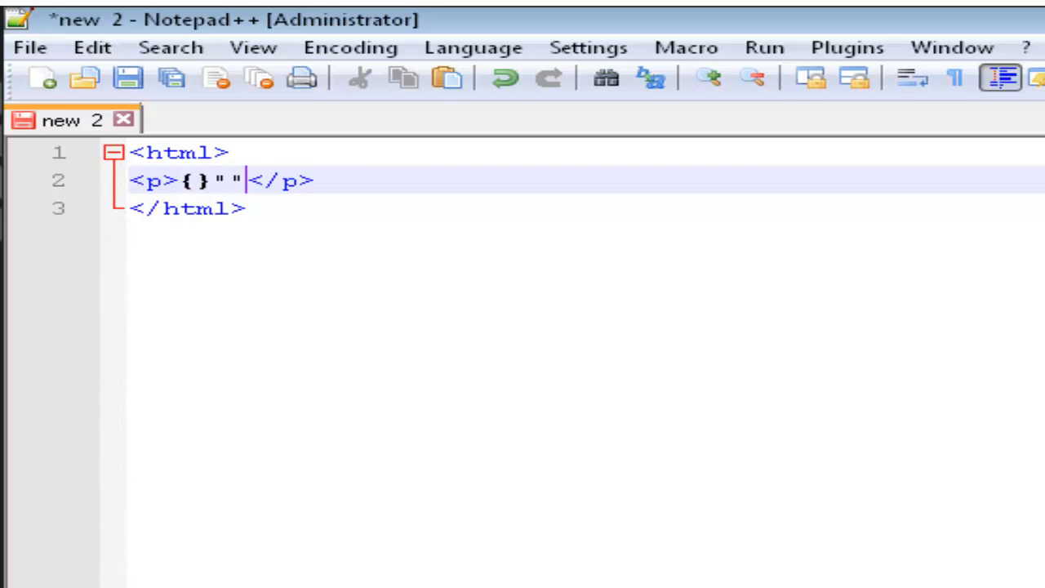
text('')
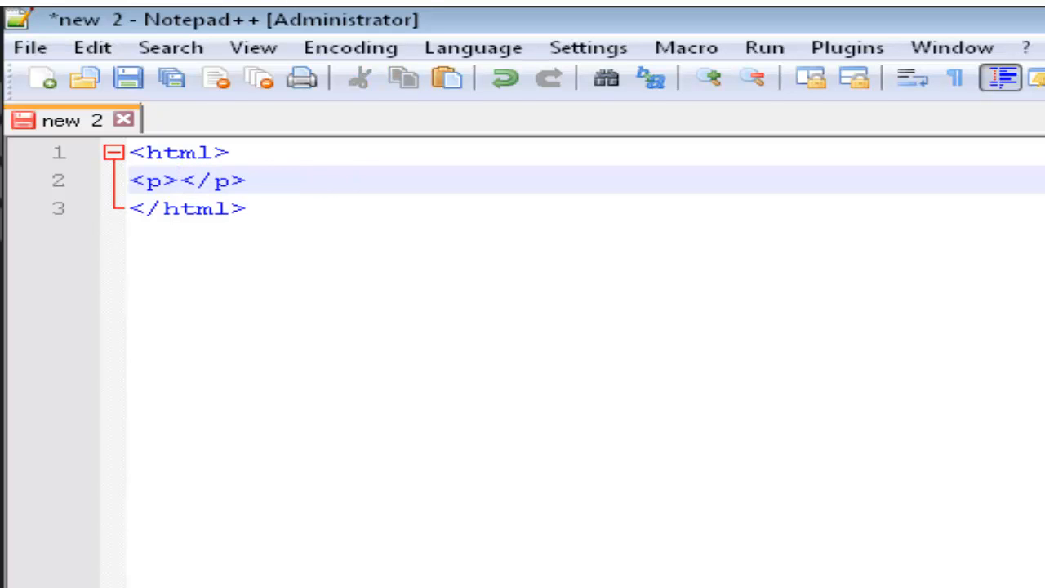
click(182, 181)
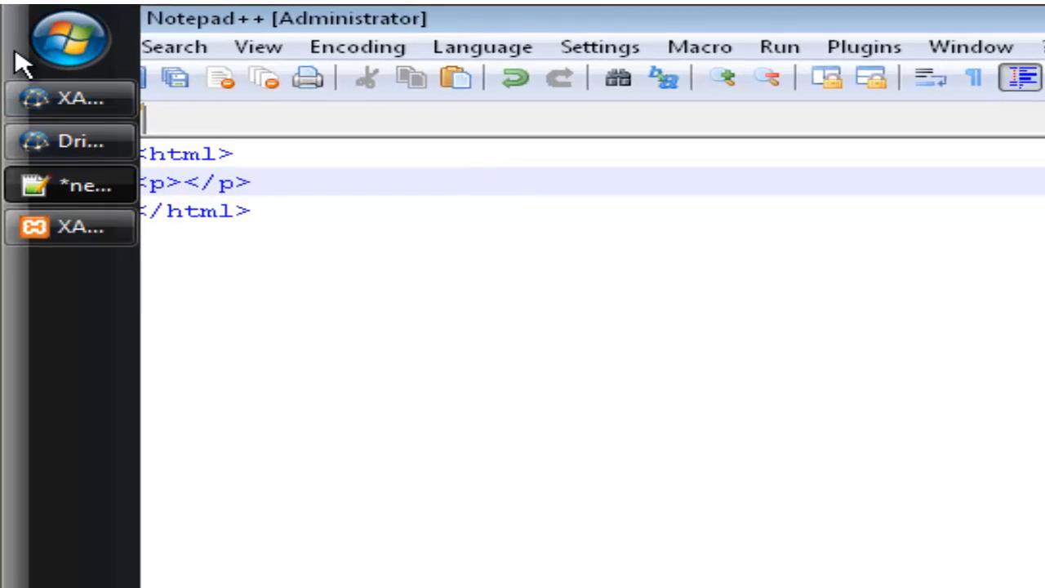
Bring up the Windows Start menu over Notepad++.
click(70, 36)
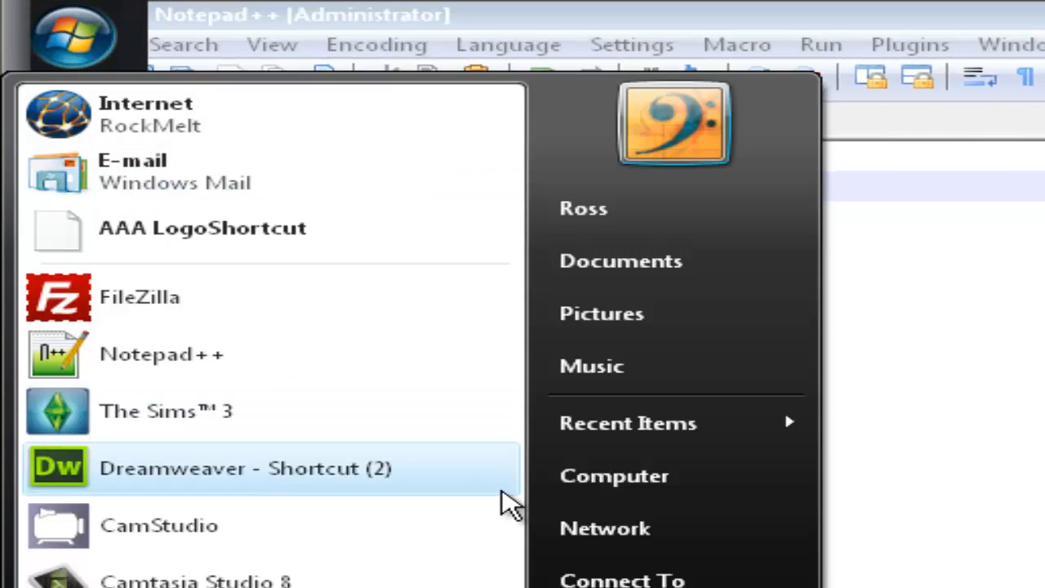
mouse_move(645, 475)
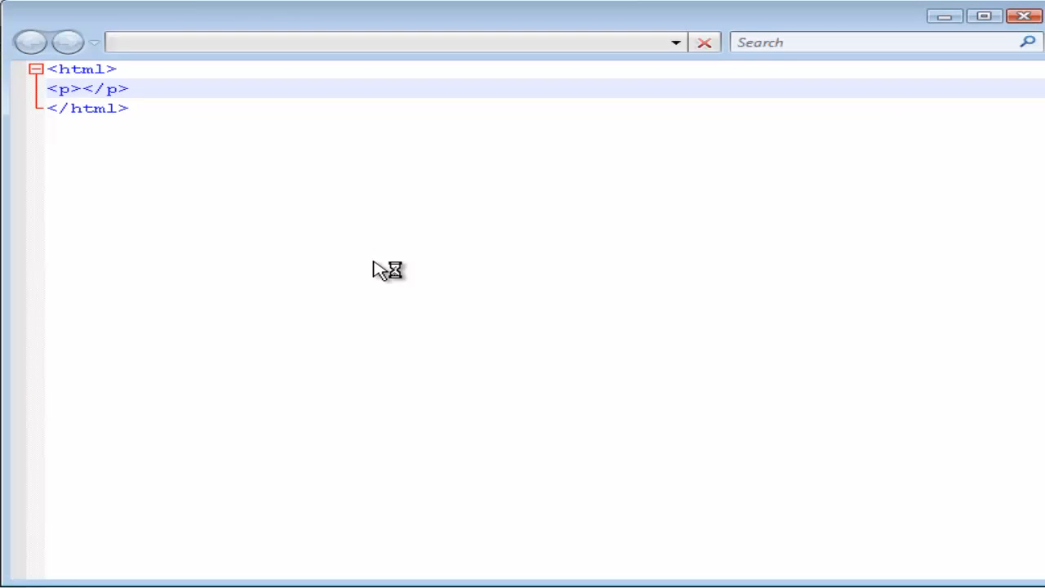
mouse_move(524, 252)
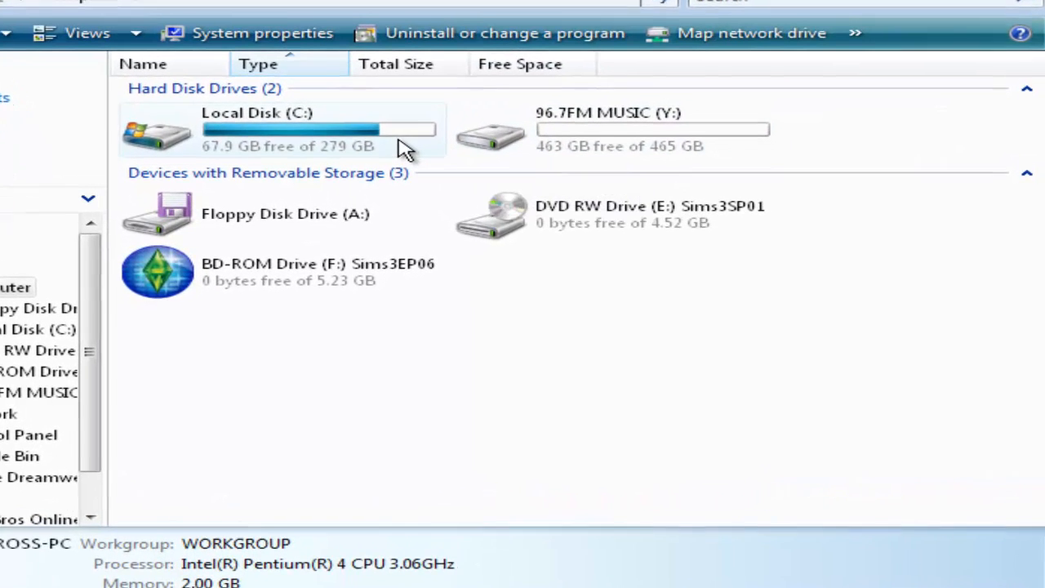
Select Local Disk (C:) and open it to browse folders like xampp.
click(286, 130)
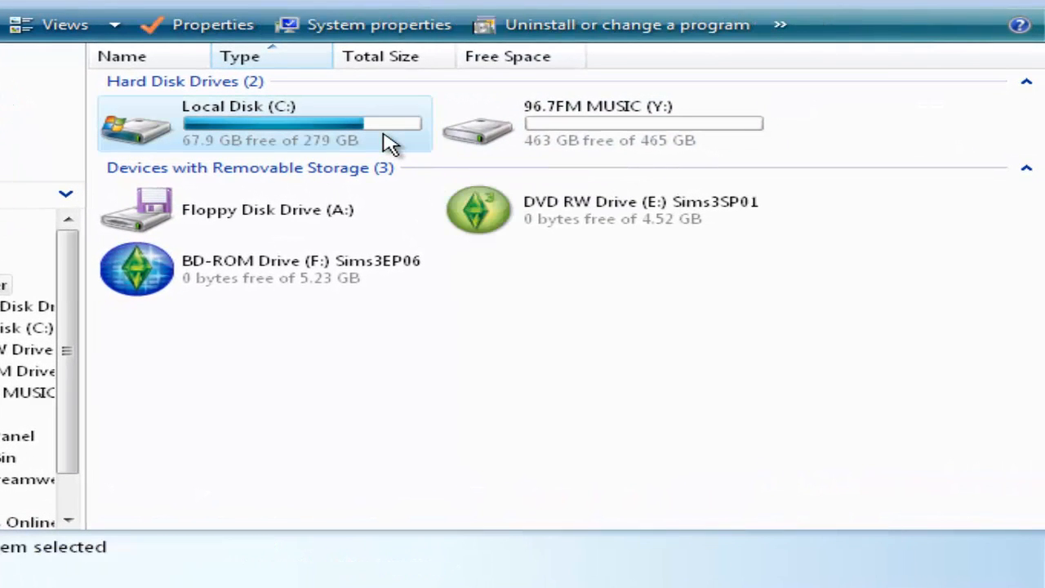
click(270, 123)
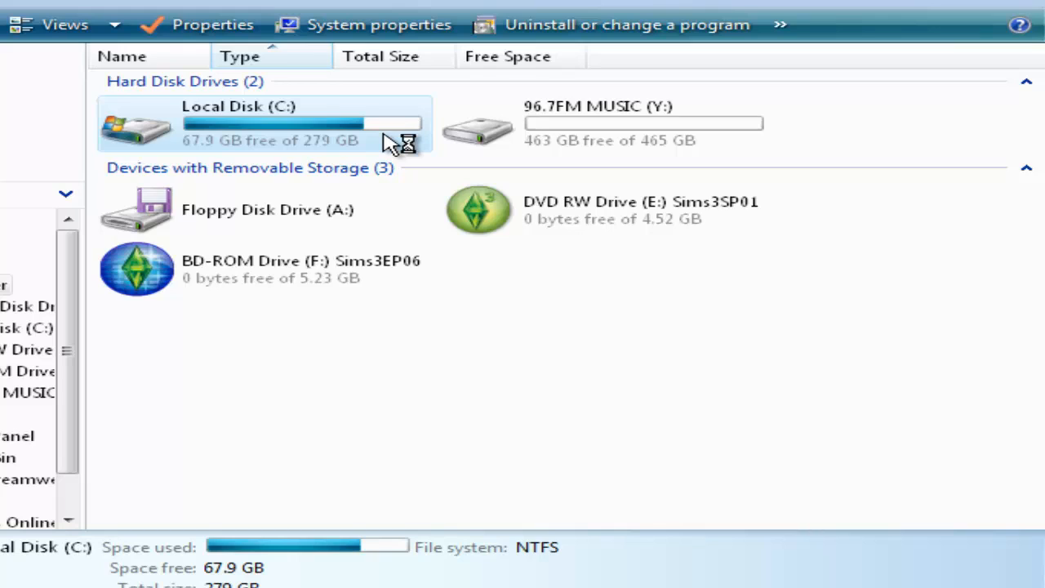
double_click(237, 122)
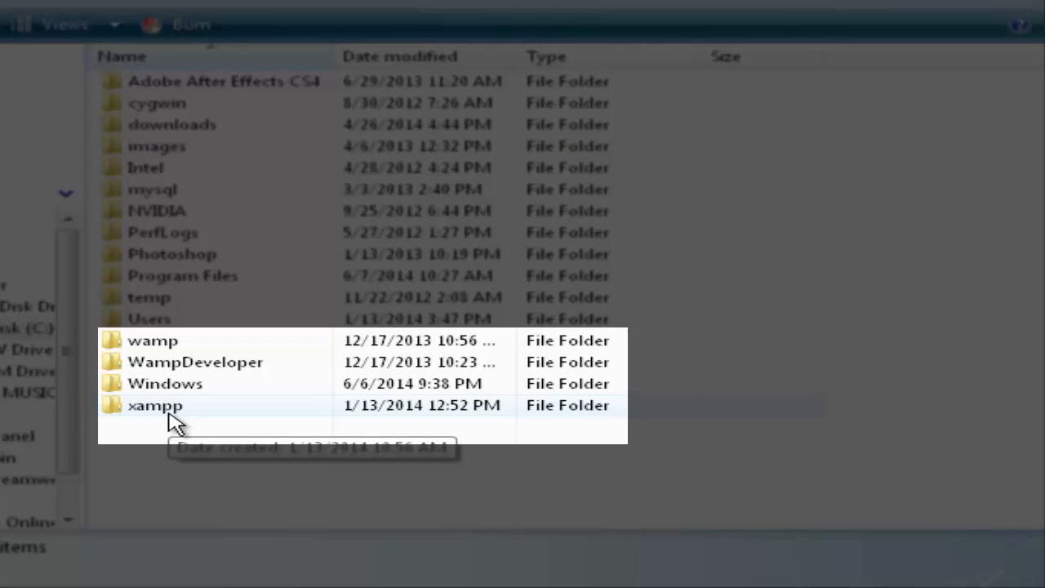
mouse_move(190, 424)
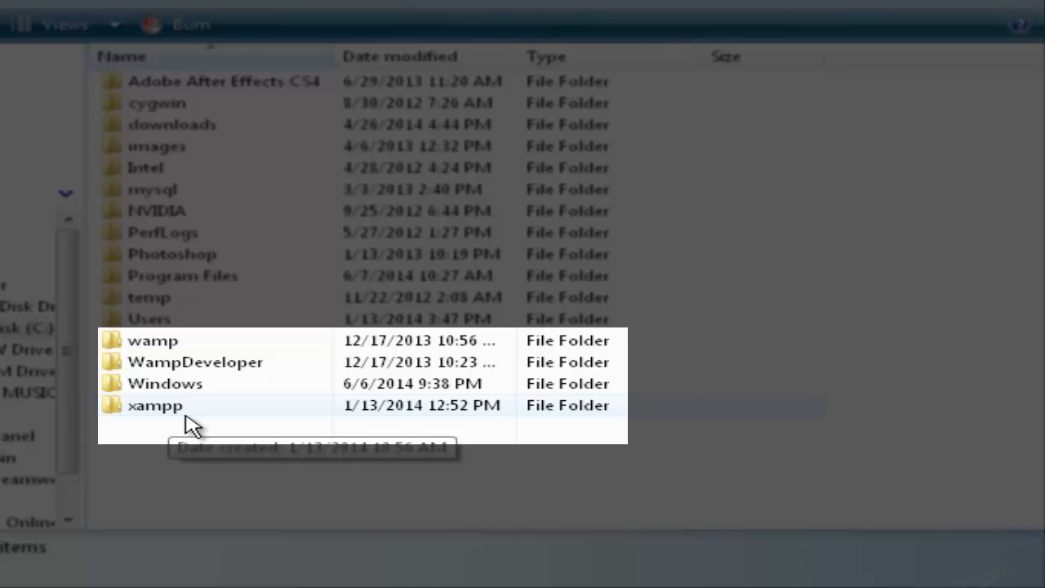
mouse_move(205, 421)
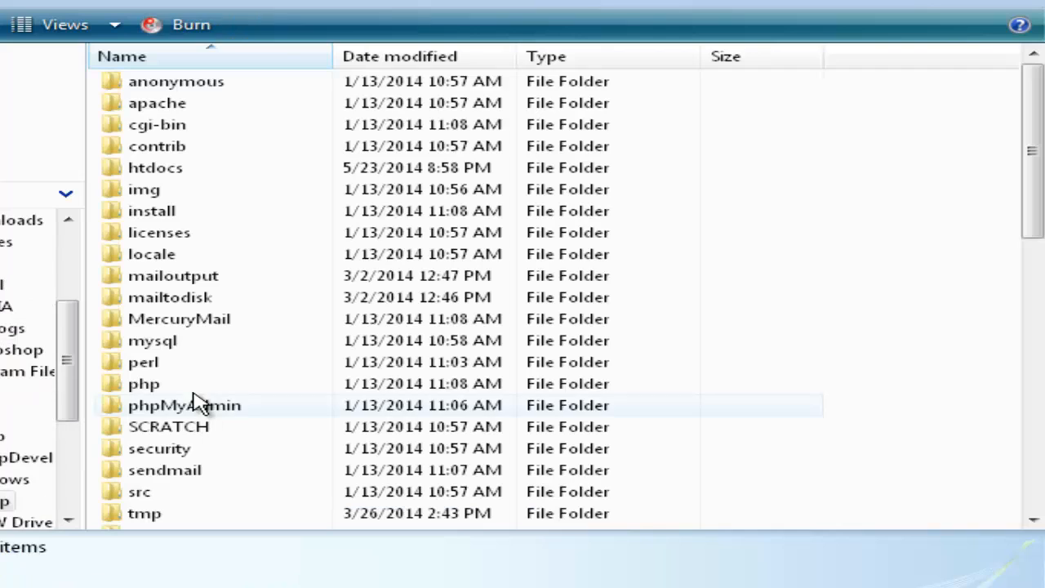
mouse_move(213, 189)
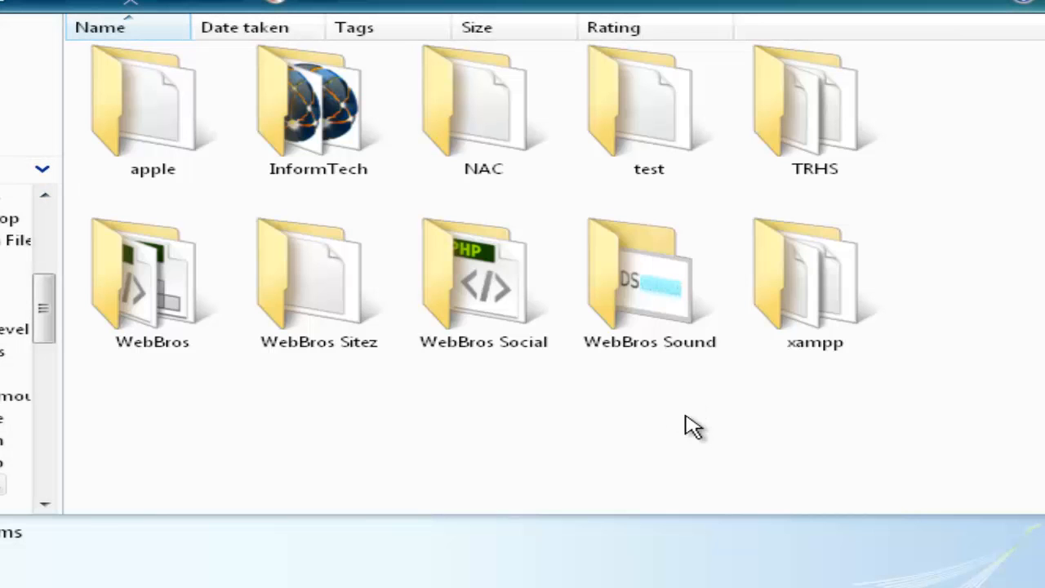
Create a new folder named 'tutorials' in C:\xampp\htdocs.
right_click(694, 425)
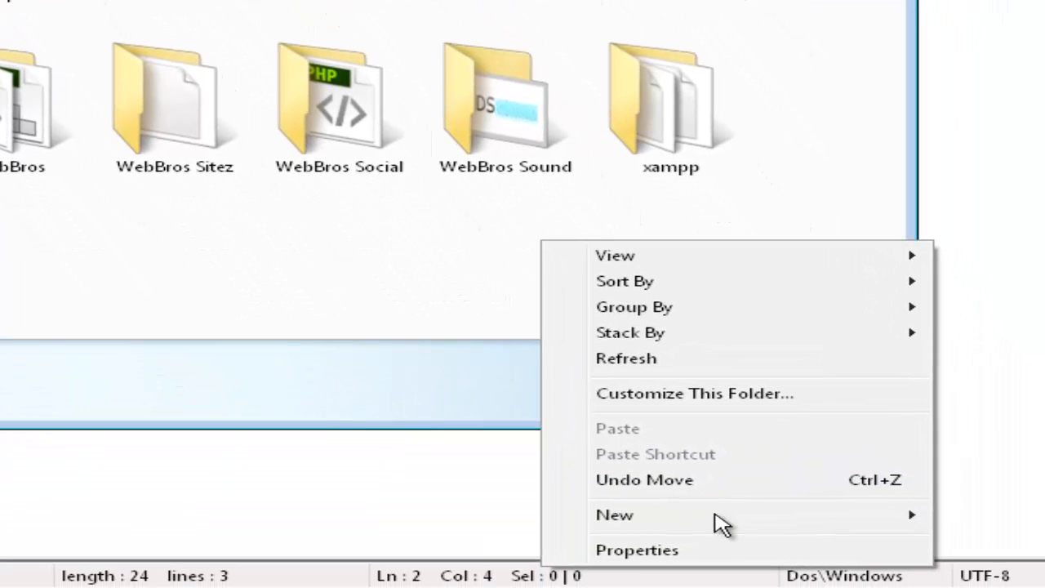
mouse_move(865, 527)
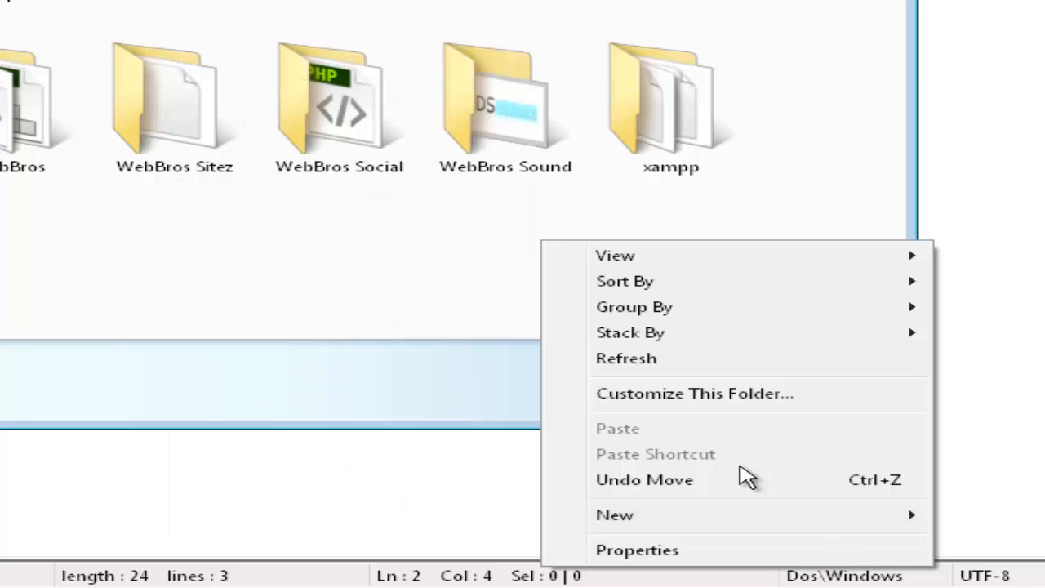
mouse_move(612, 454)
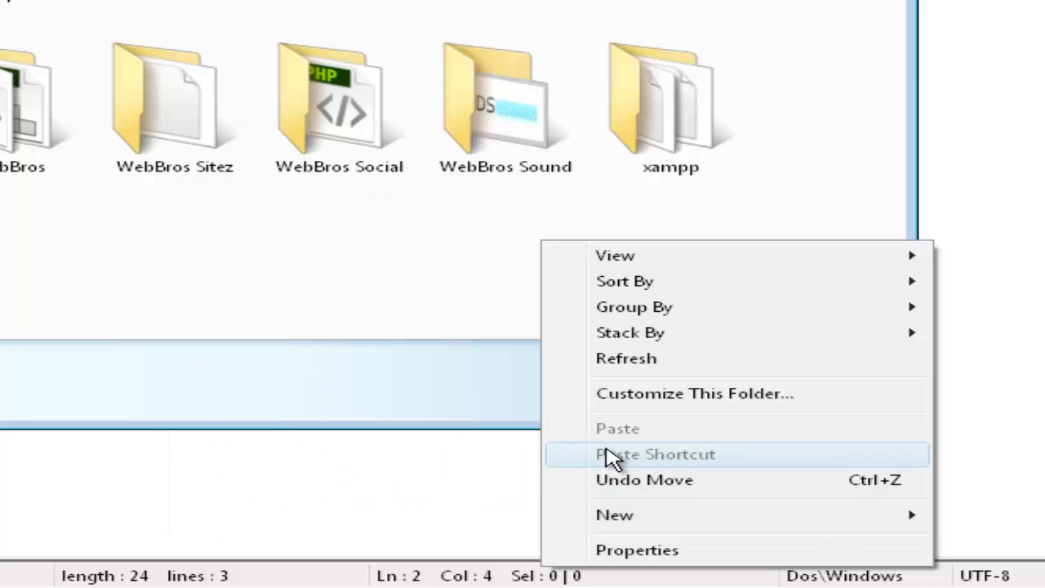
mouse_move(637, 480)
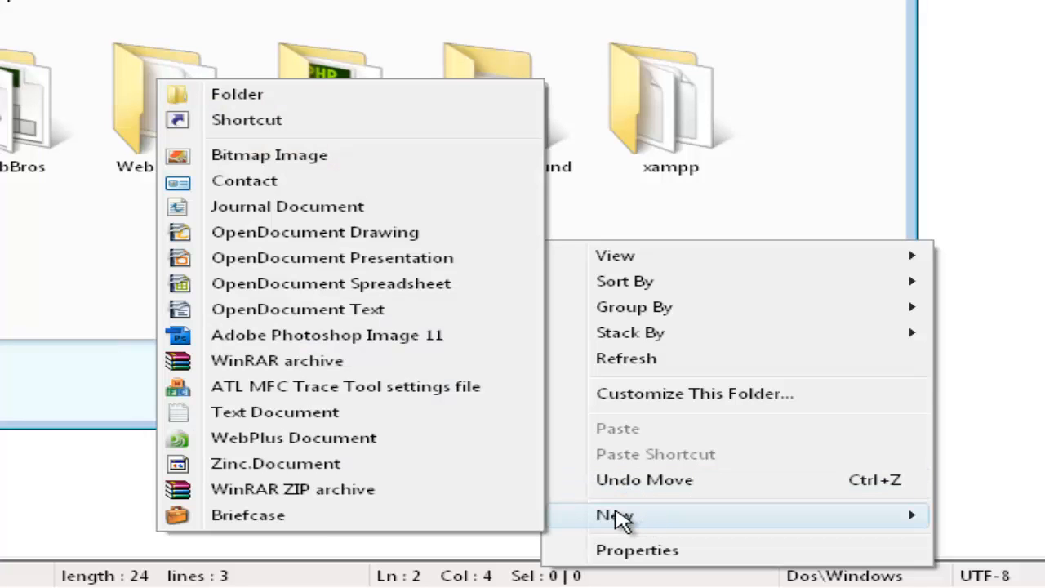
mouse_move(343, 177)
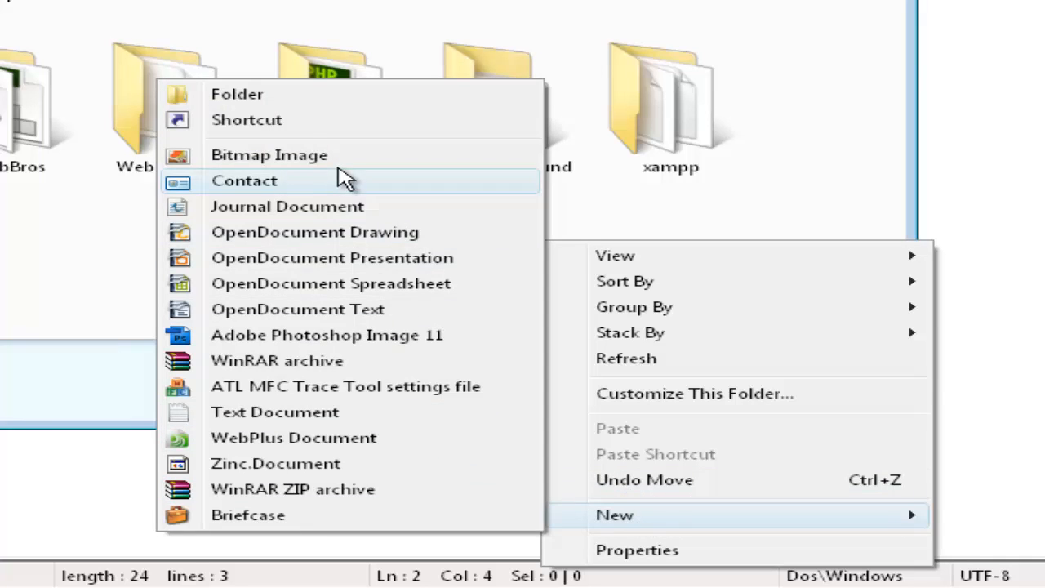
mouse_move(237, 98)
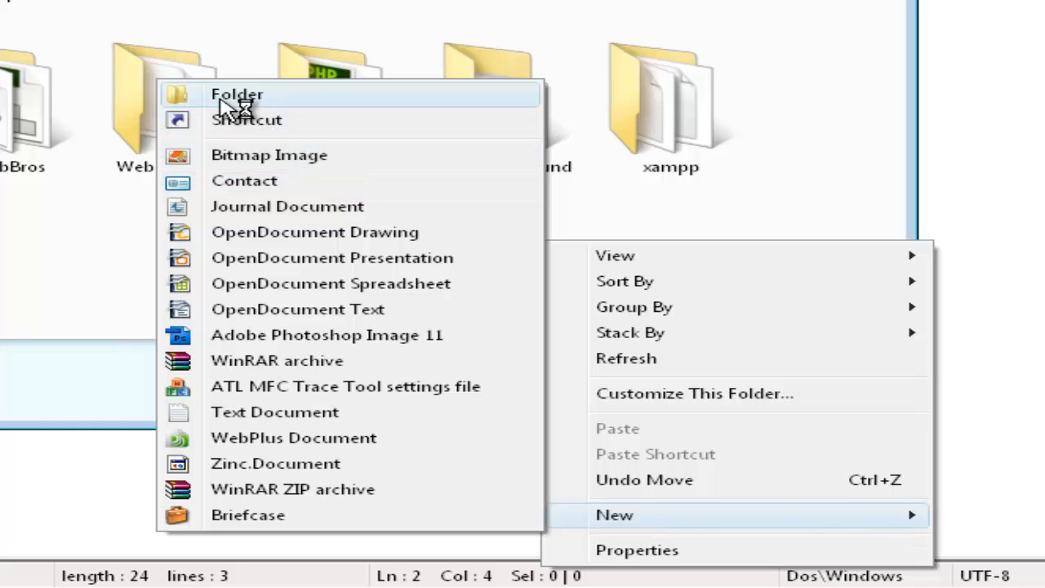
click(237, 94)
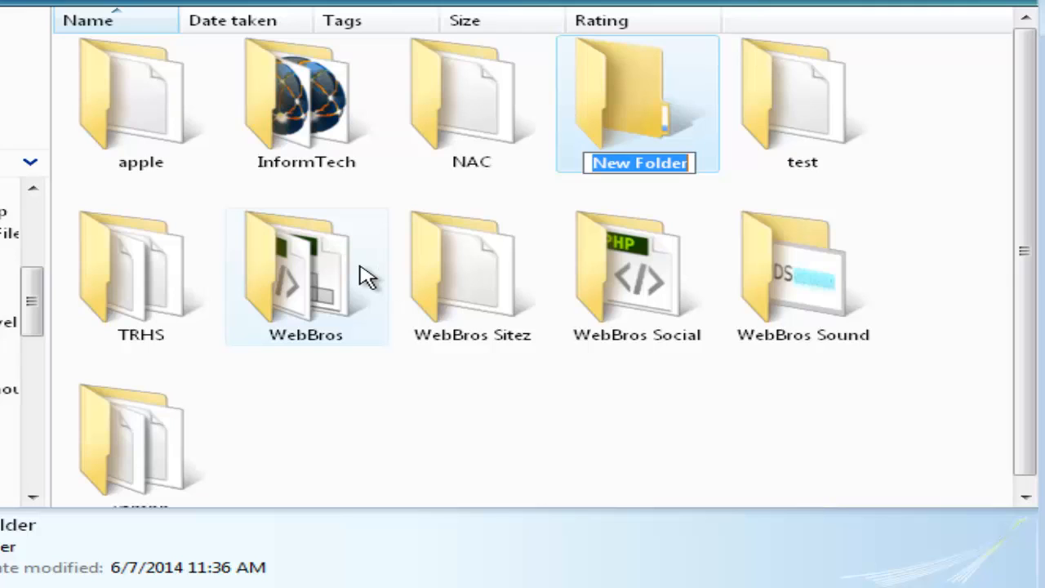
text(tutor)
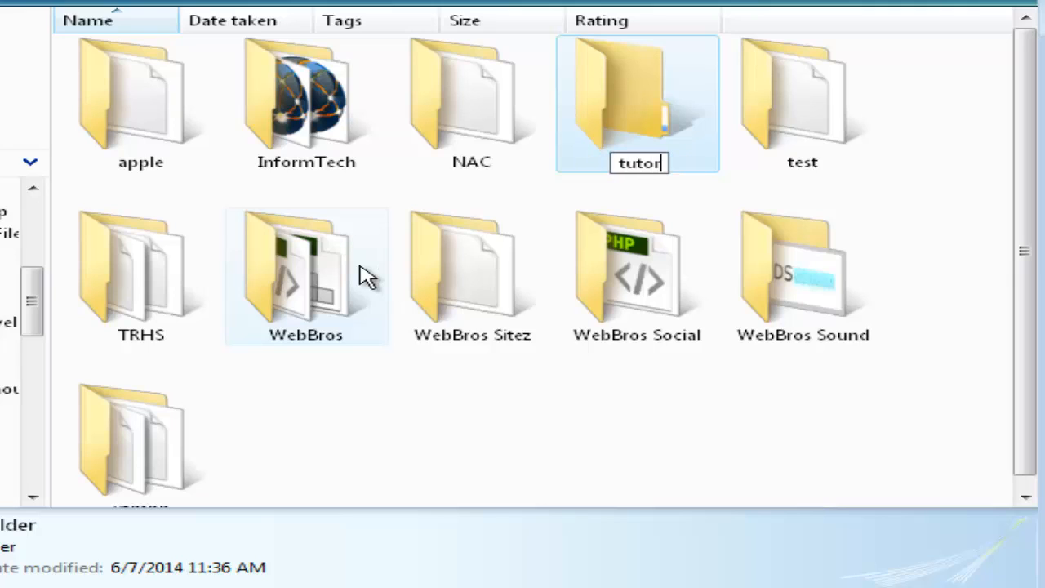
text(ials)
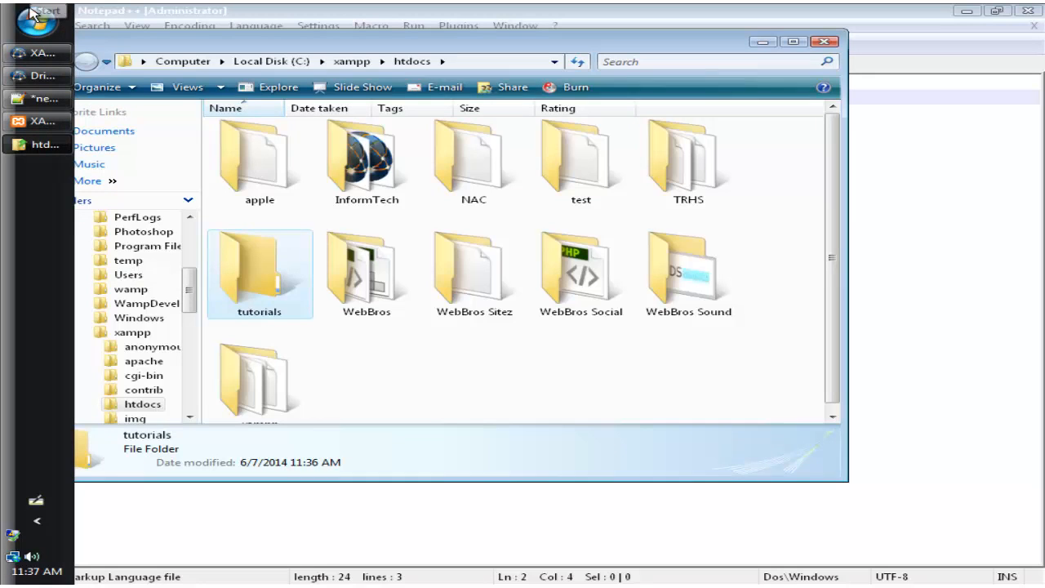
mouse_move(20, 53)
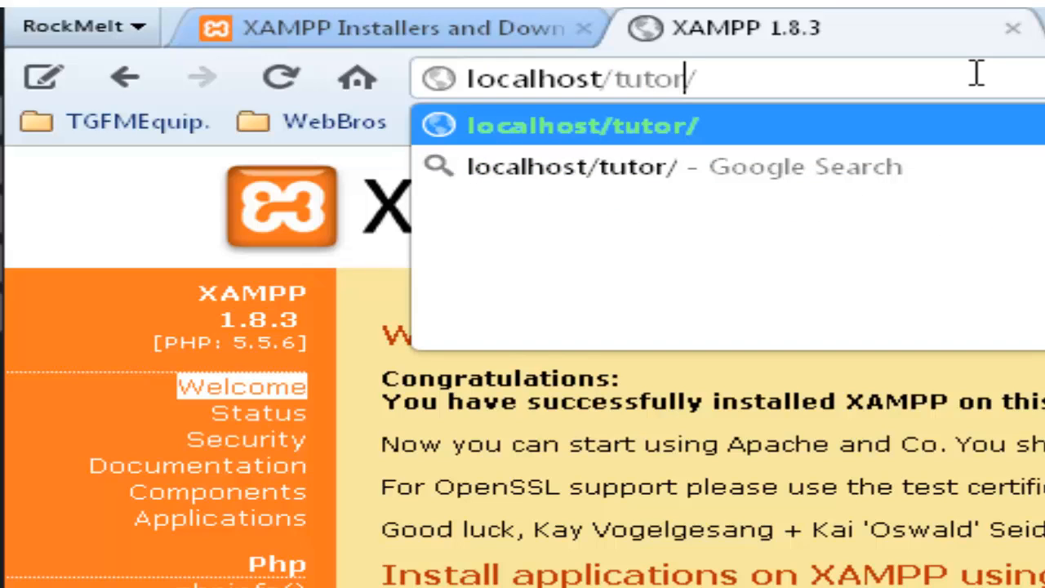
Enter localhost/tutorials/ in RockMelt's address bar over the XAMPP welcome page.
text(i)
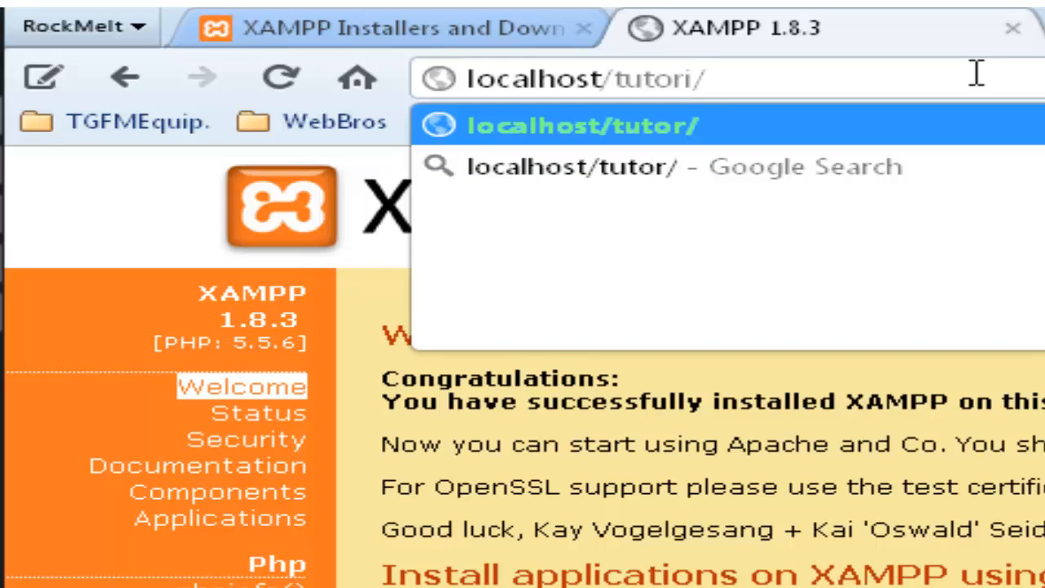
text(a)
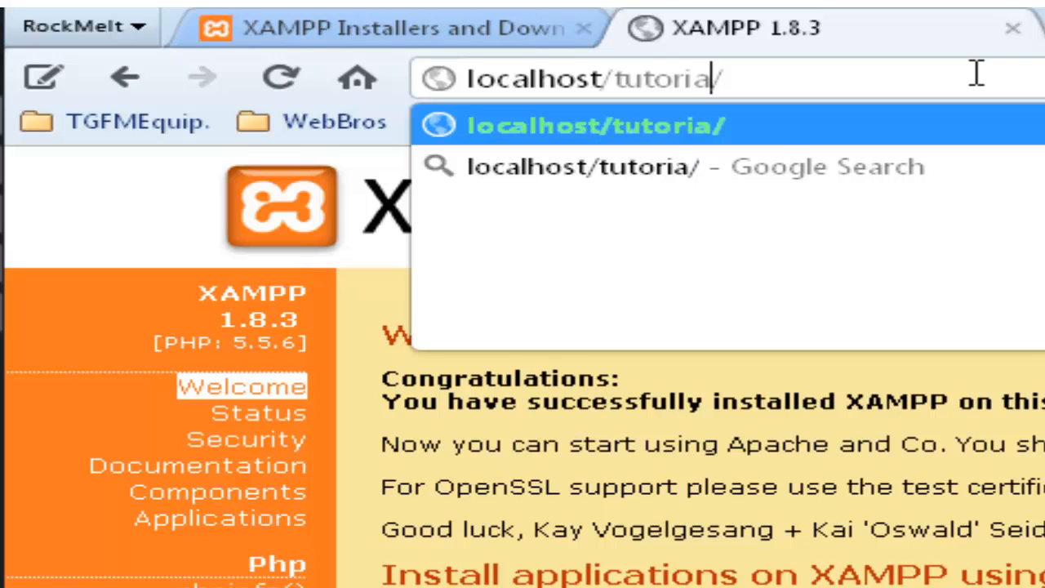
text(l)
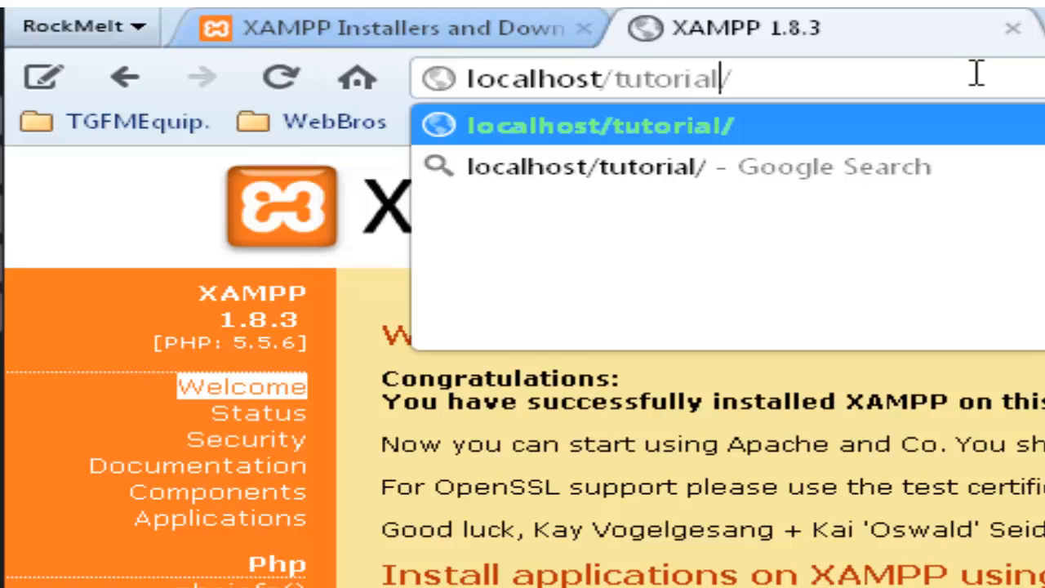
text(s)
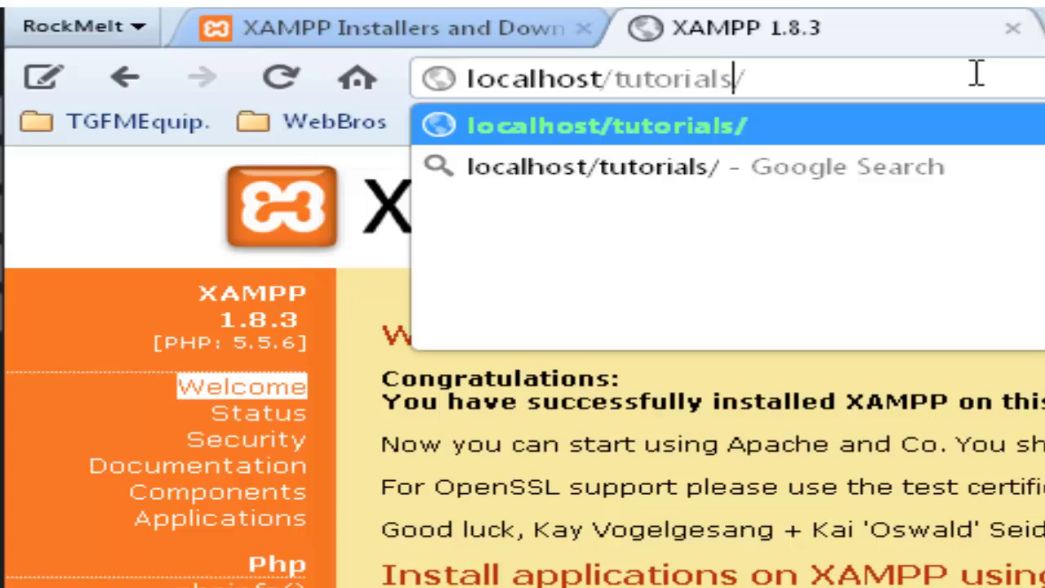